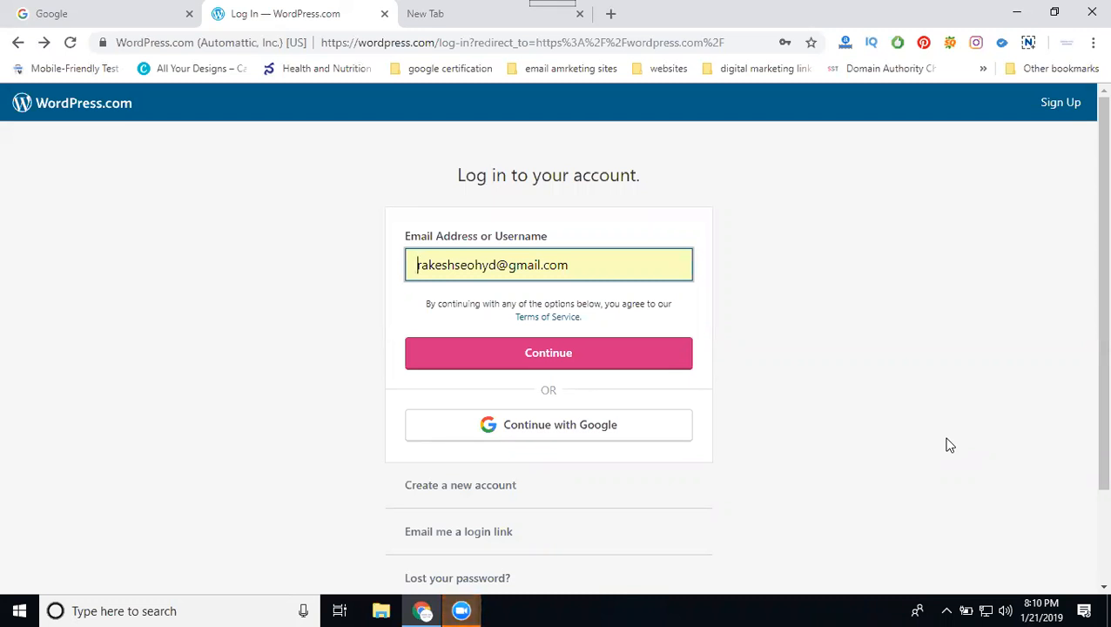
mouse_move(913, 416)
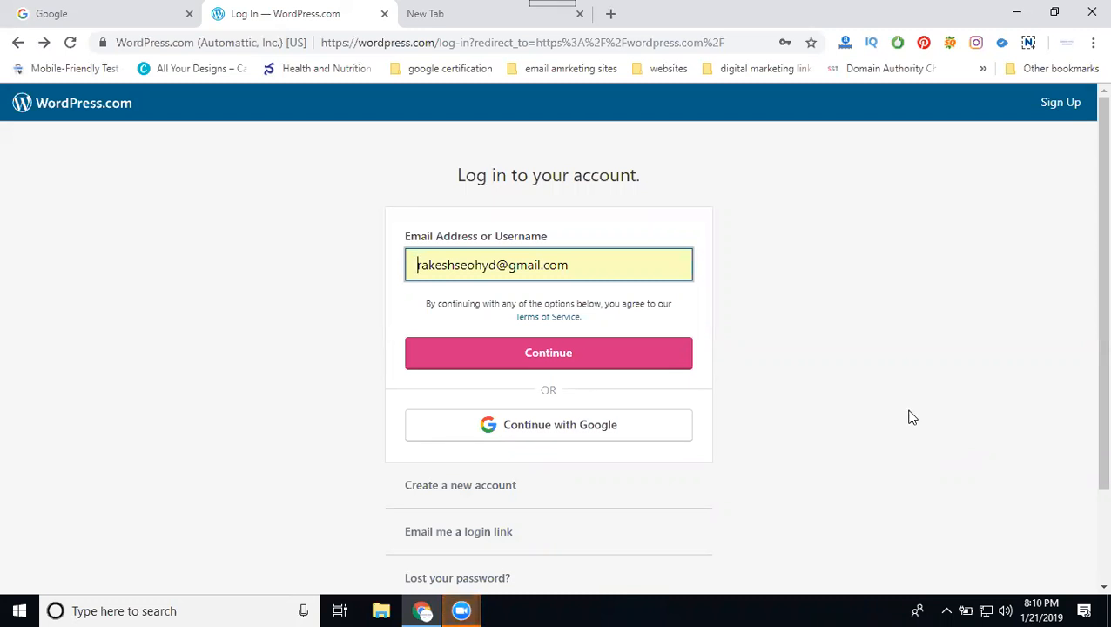
mouse_move(458, 145)
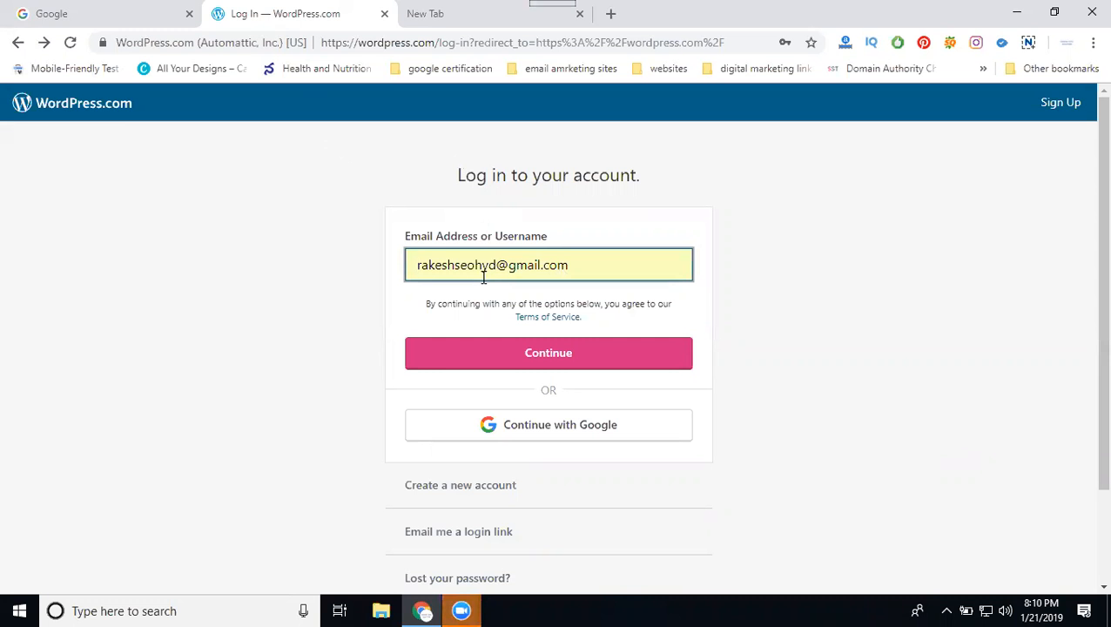
mouse_move(495, 378)
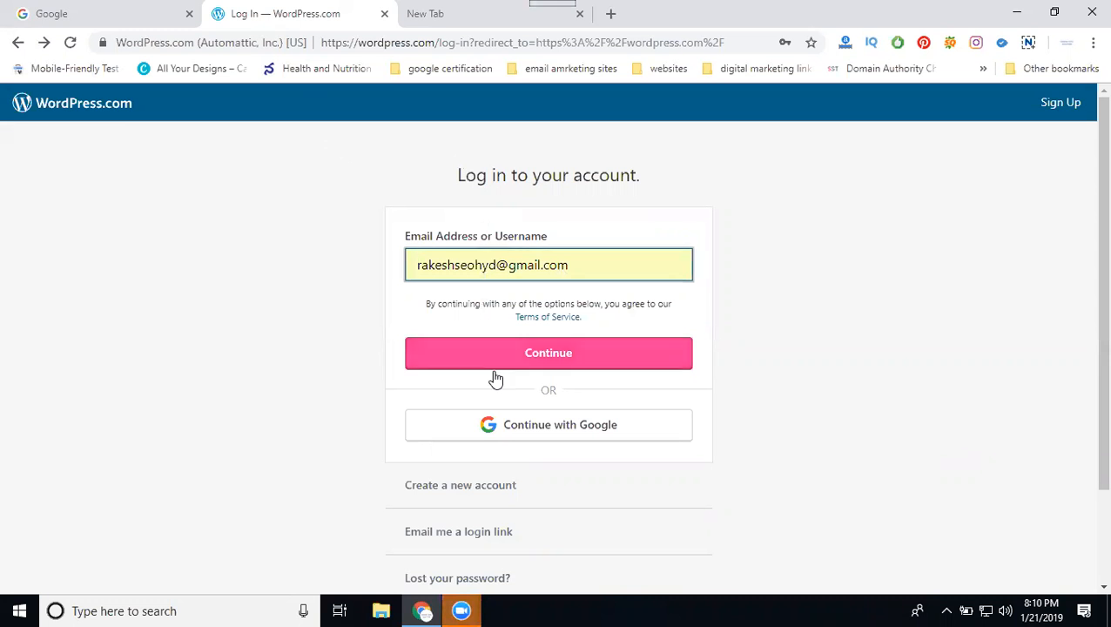
mouse_move(507, 436)
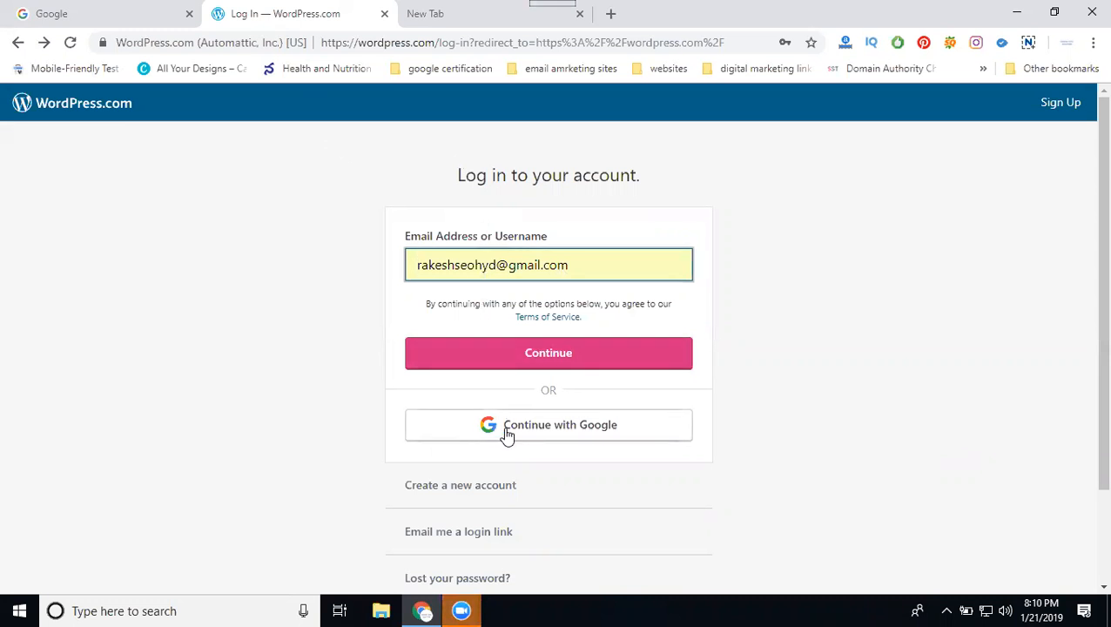
mouse_move(498, 358)
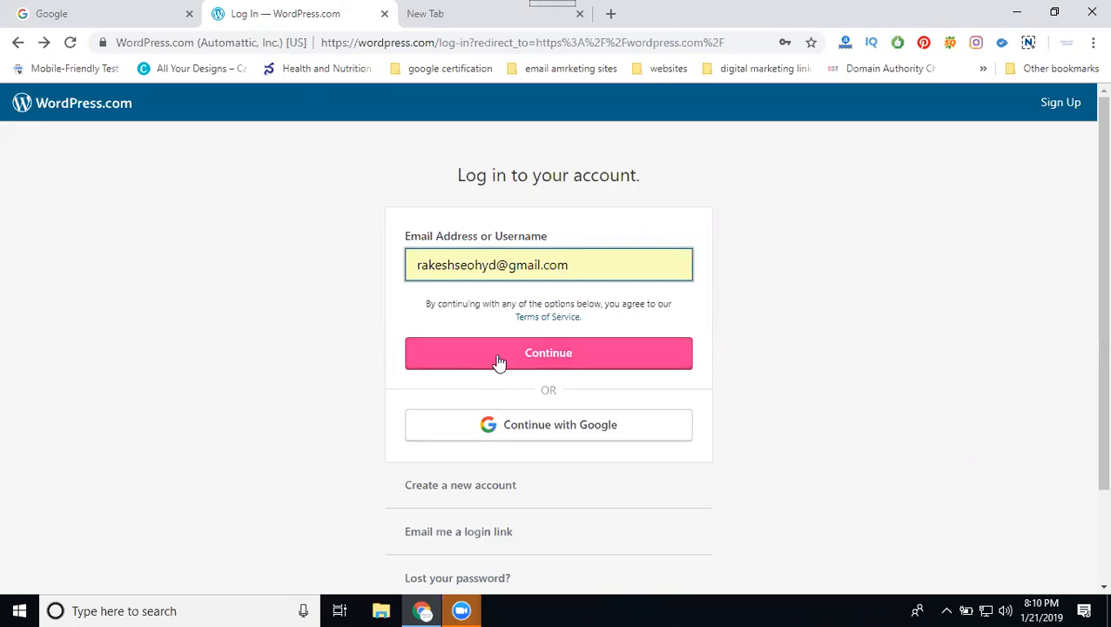
Step: Submit the account e-mail and continue to the password field
click(546, 352)
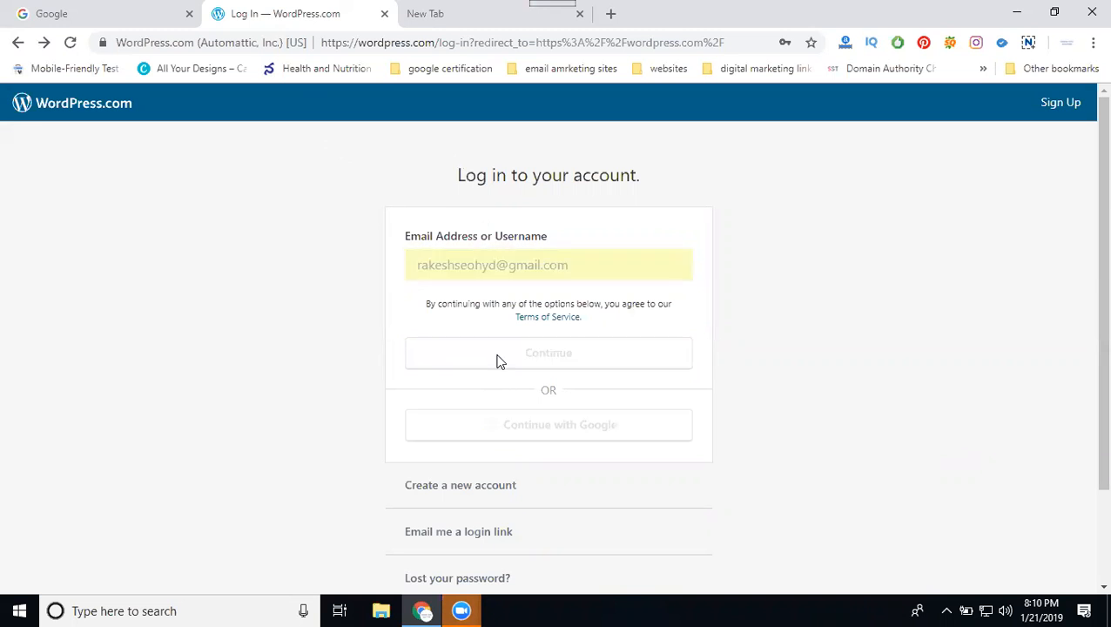
click(547, 352)
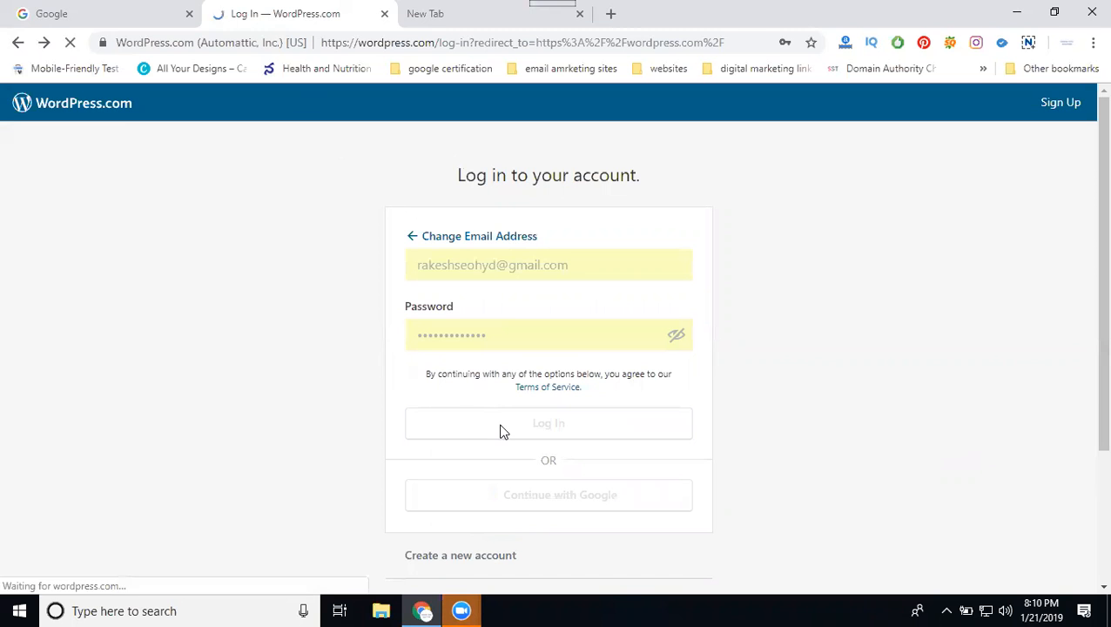
Step: Log in with the saved password and land on the Reader's Followed Sites feed
click(549, 424)
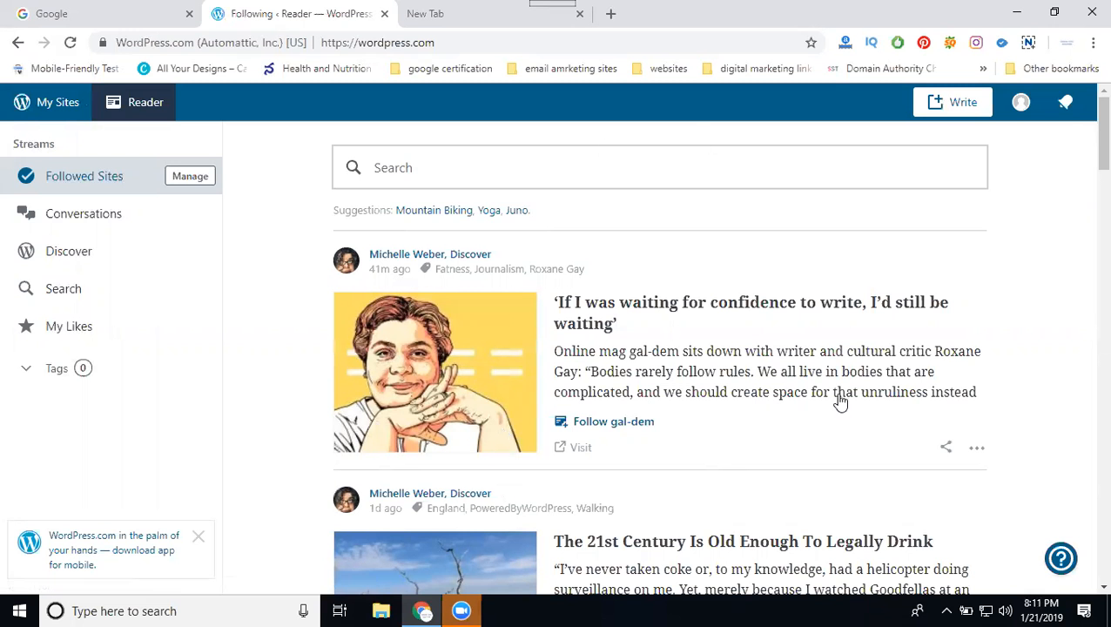
mouse_move(42, 108)
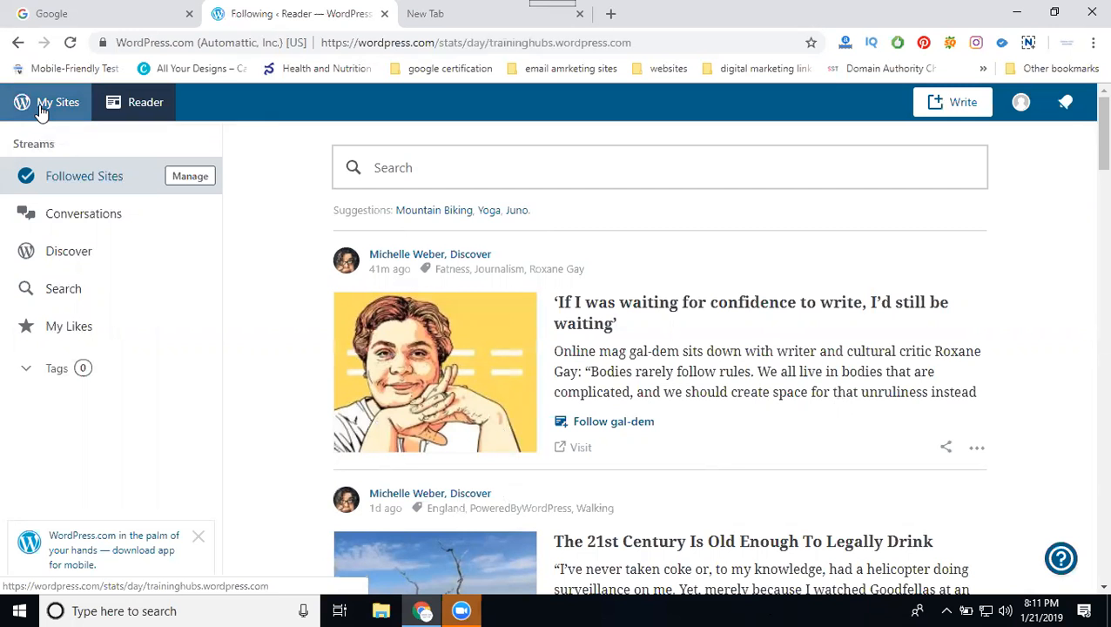
Step: Go to My Sites and scroll through the Switch Site list of the account's sites
click(56, 101)
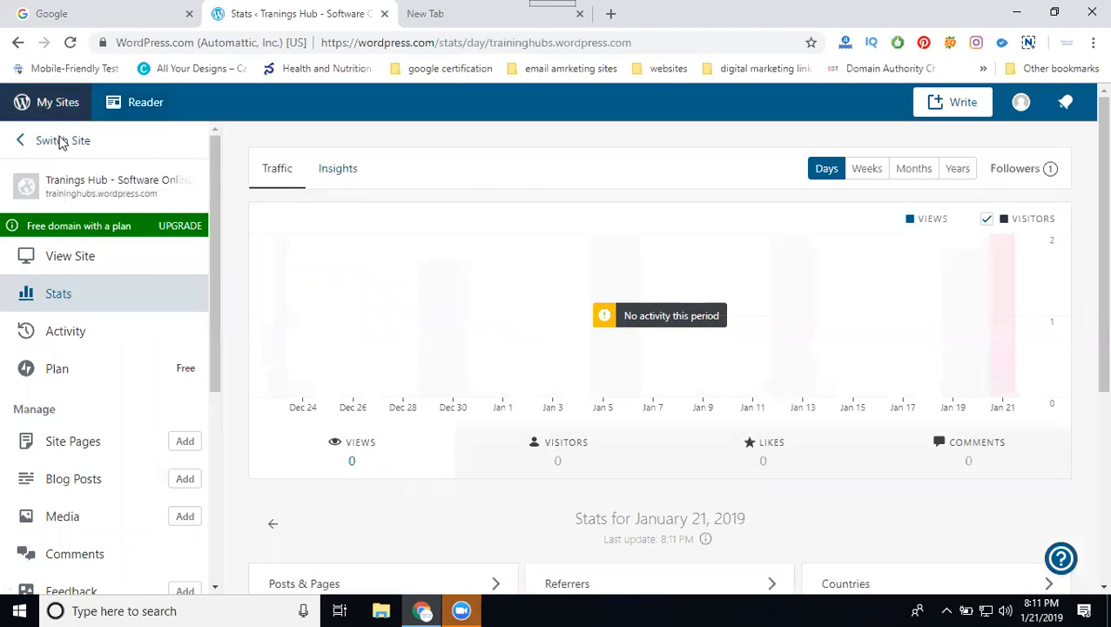
click(59, 139)
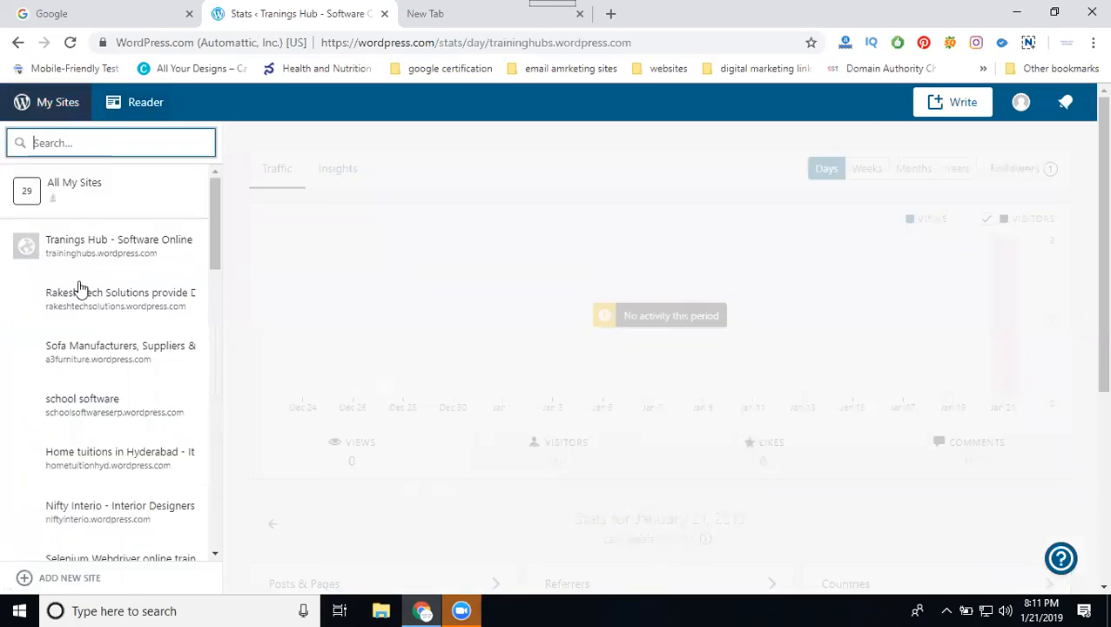
scroll(down, 3)
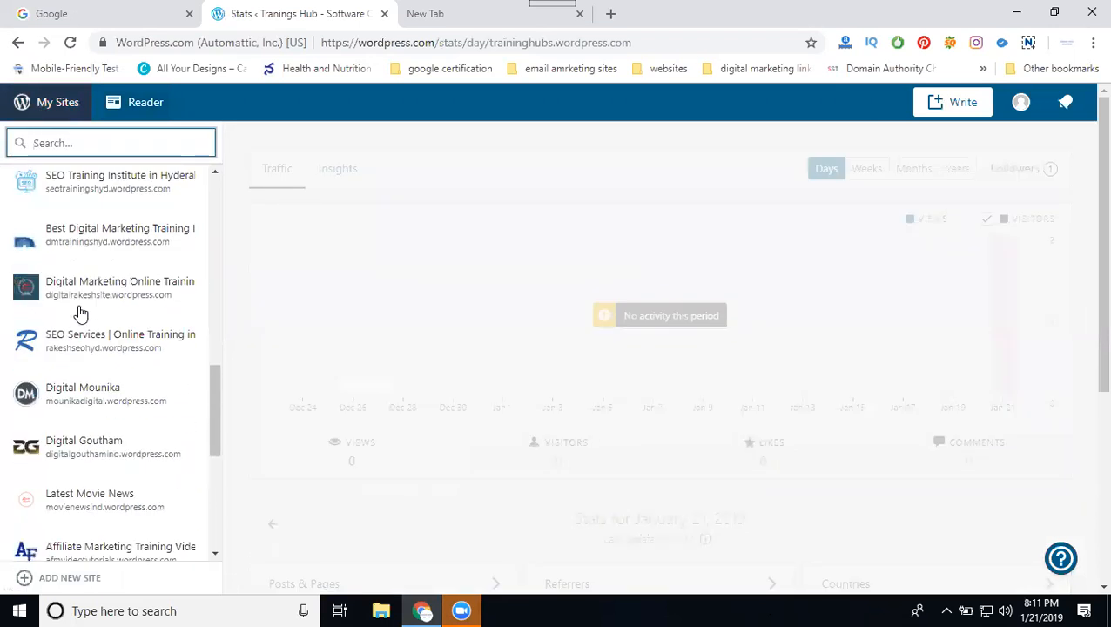
scroll(down, 3)
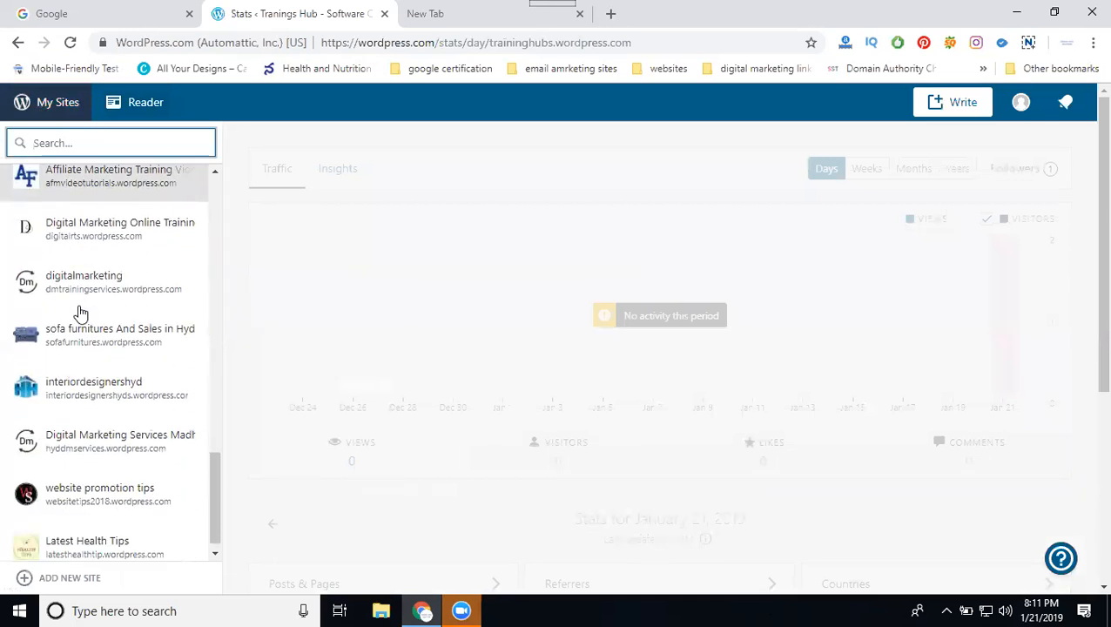
scroll(down, 3)
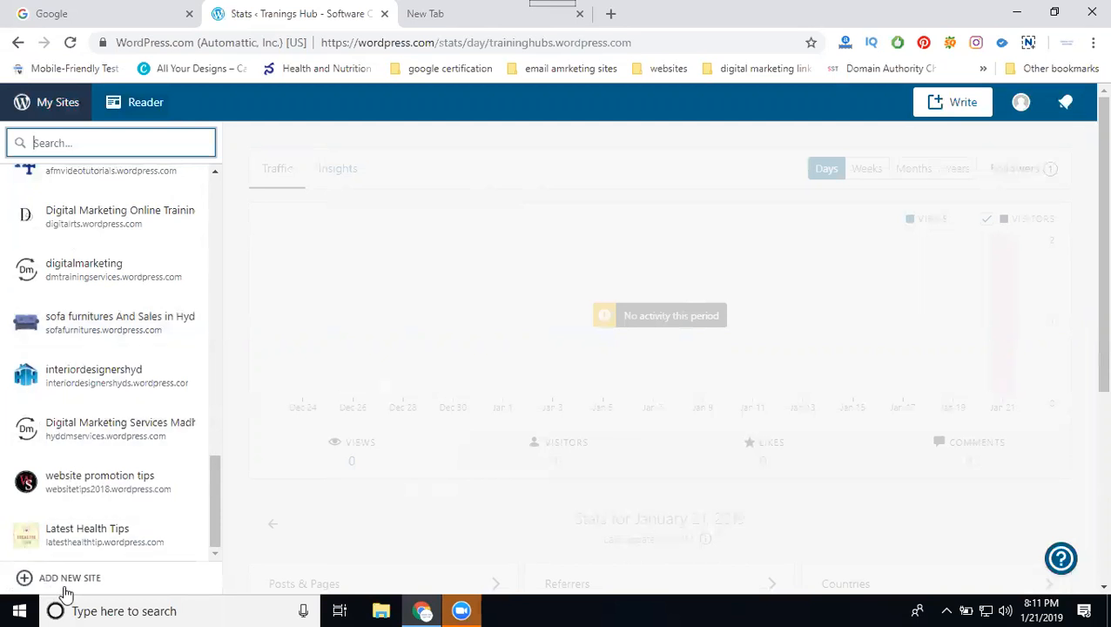
Step: Choose Add New Site from the site switcher and review the Add a New Site options
click(70, 578)
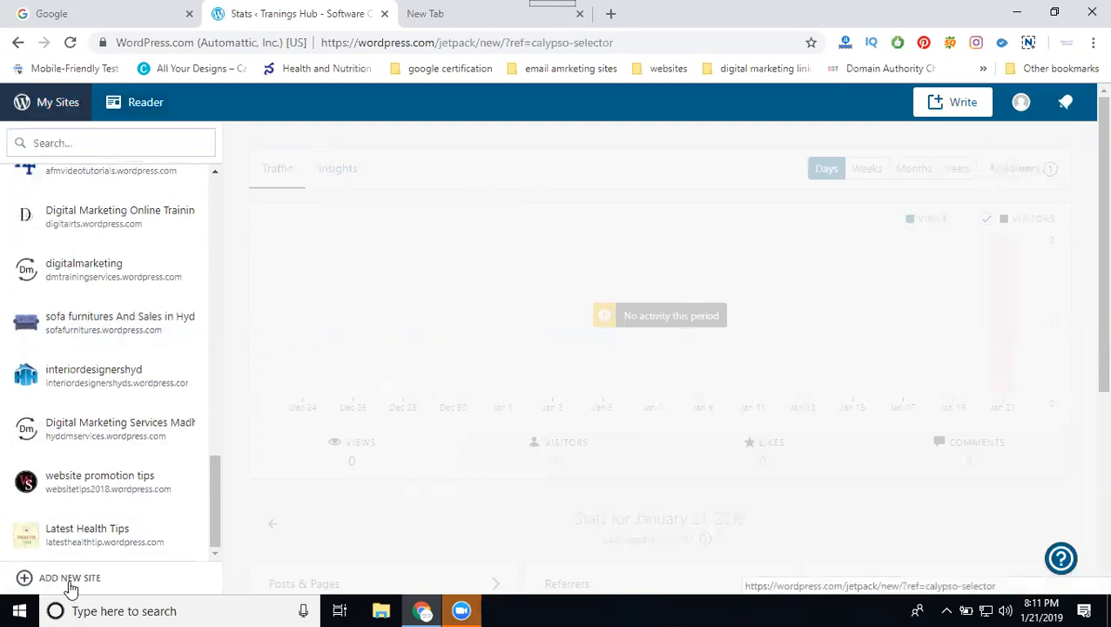
click(55, 578)
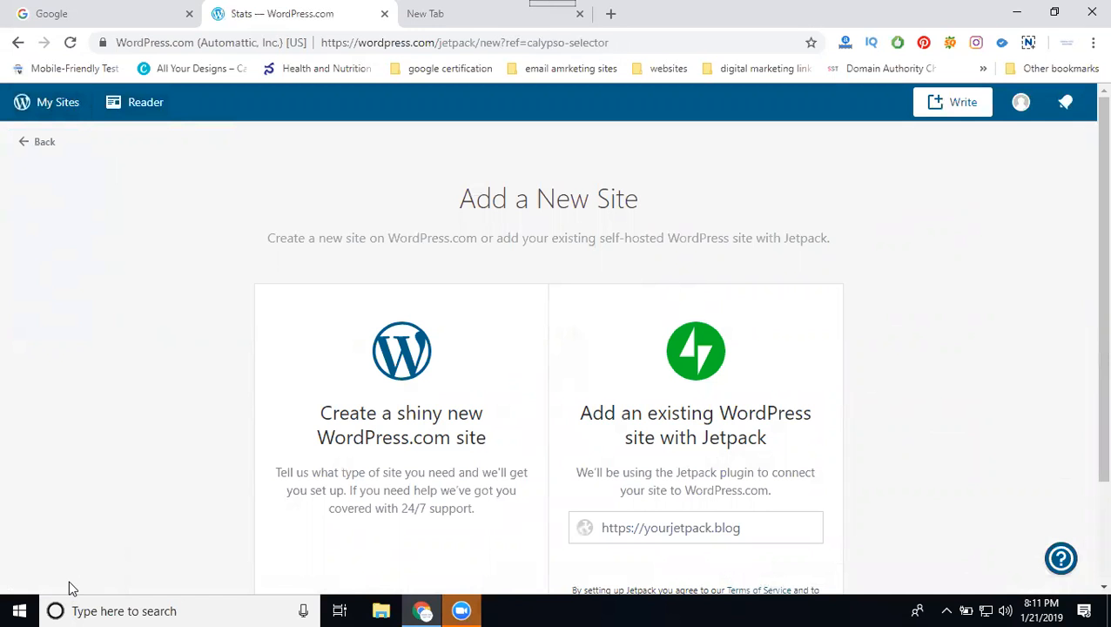
scroll(down, 3)
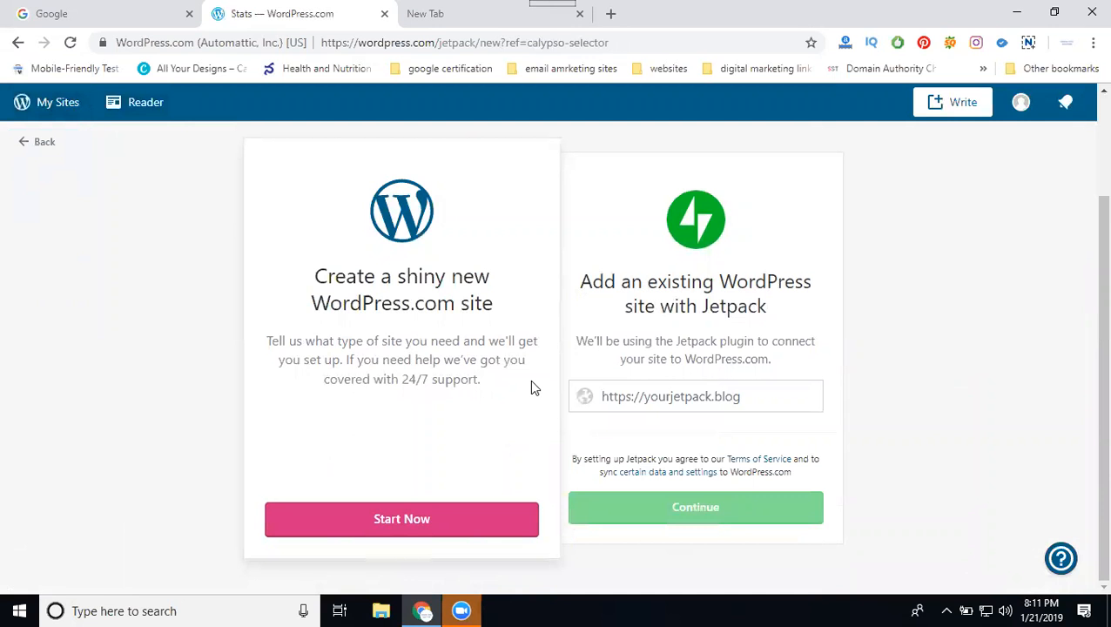
mouse_move(411, 279)
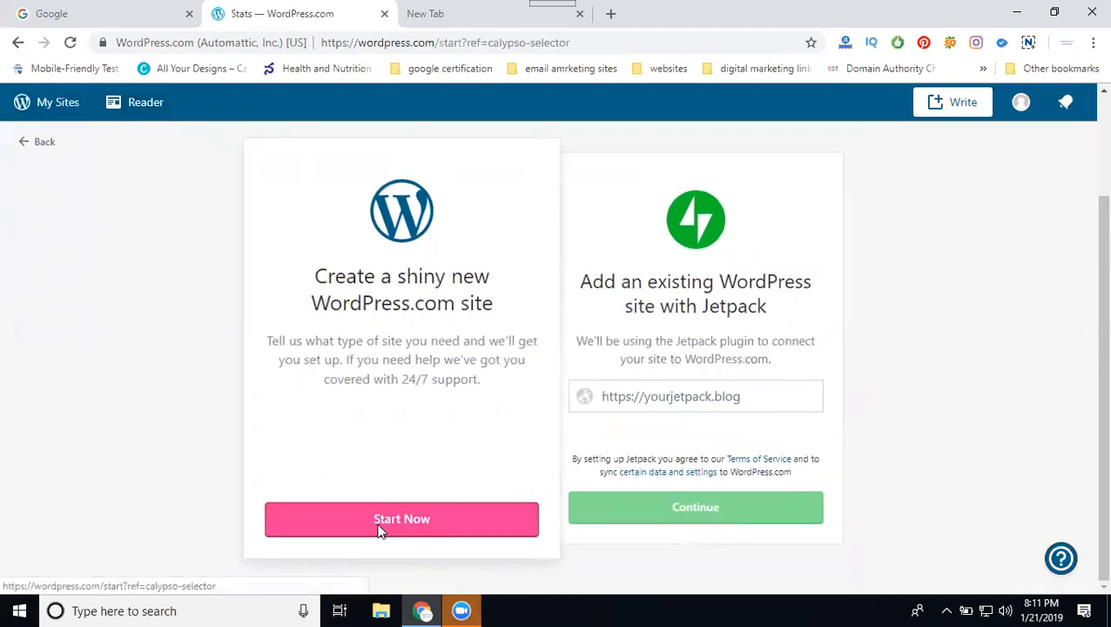
Step: Start a new WordPress.com site and name it 'dmagency', correcting typos along the way
click(403, 519)
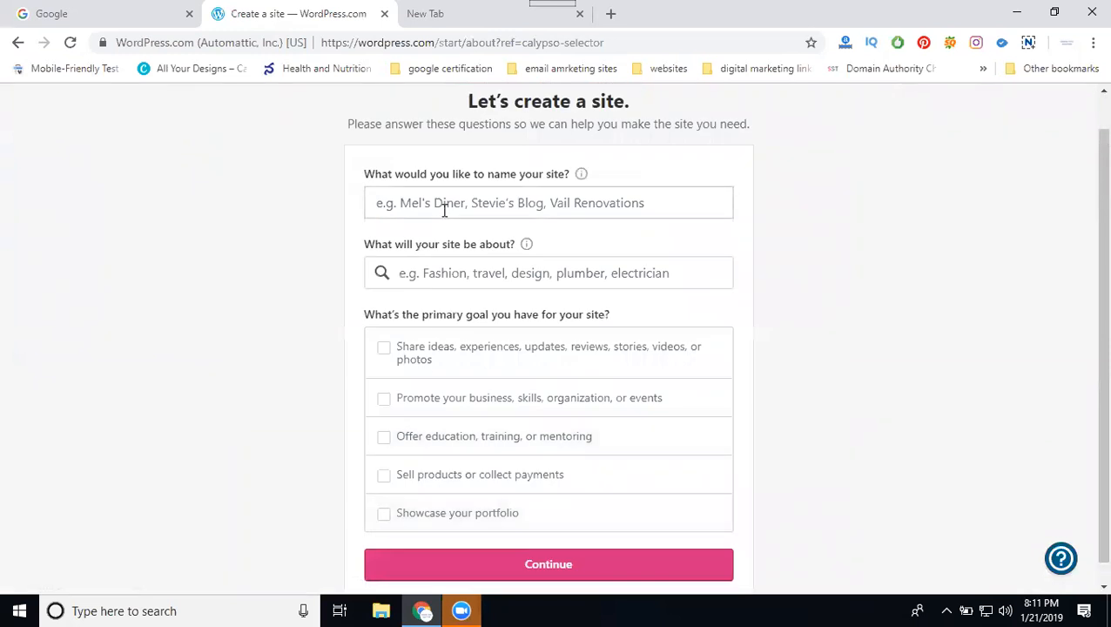
mouse_move(470, 167)
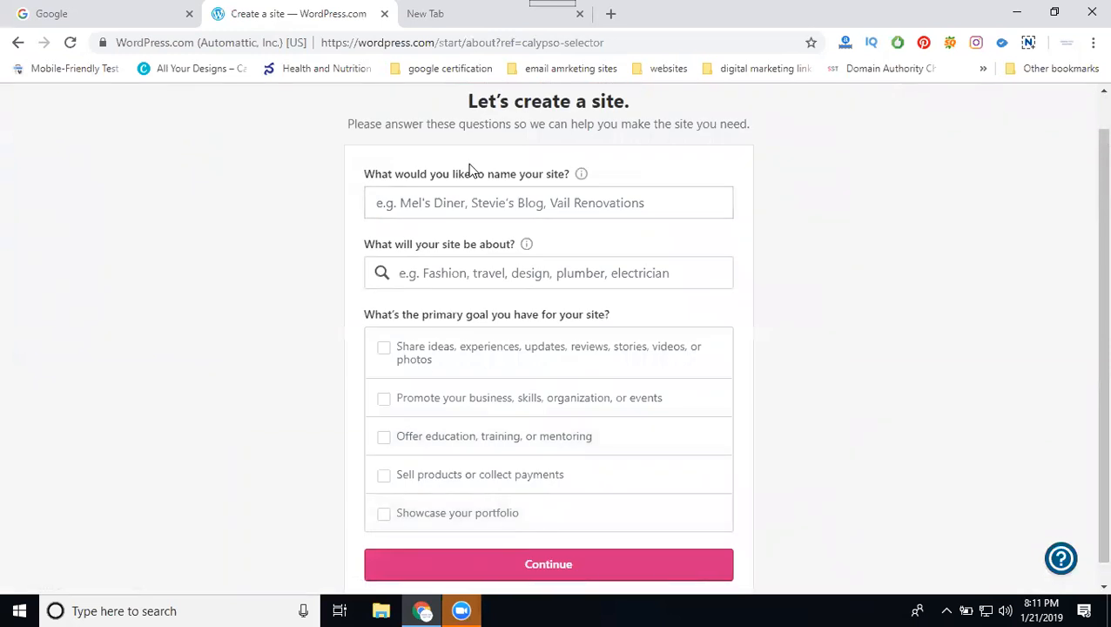
mouse_move(453, 307)
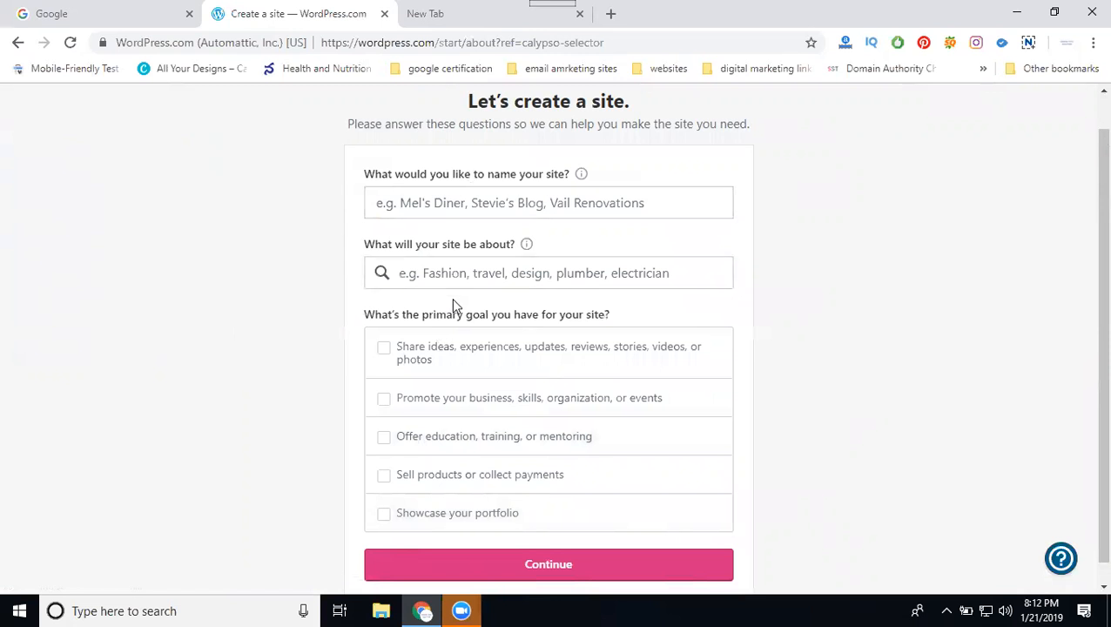
mouse_move(452, 432)
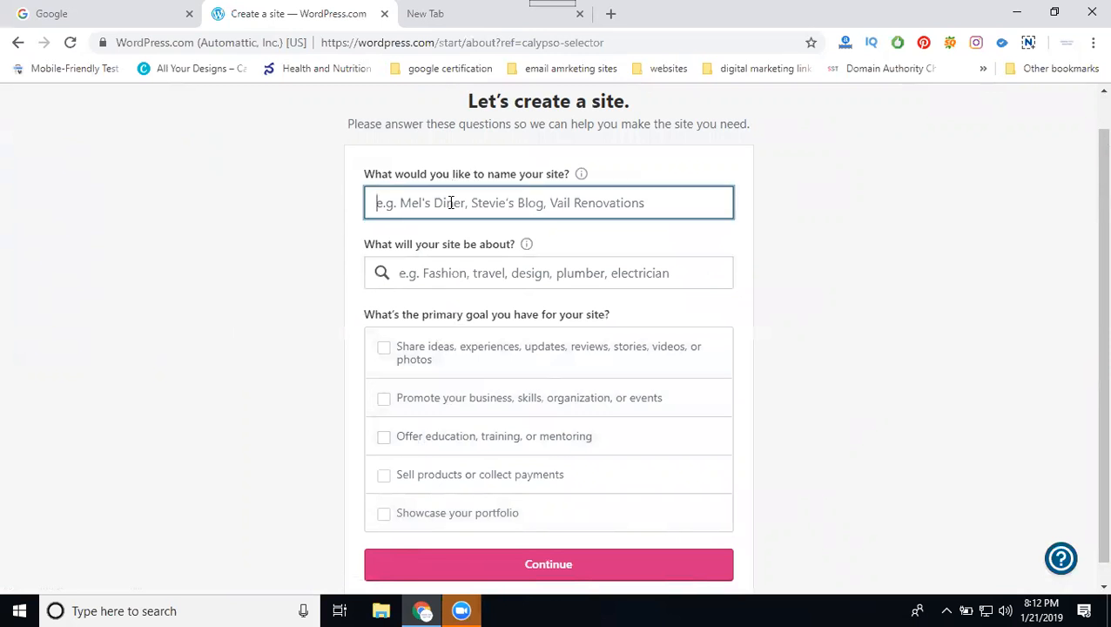
text(d)
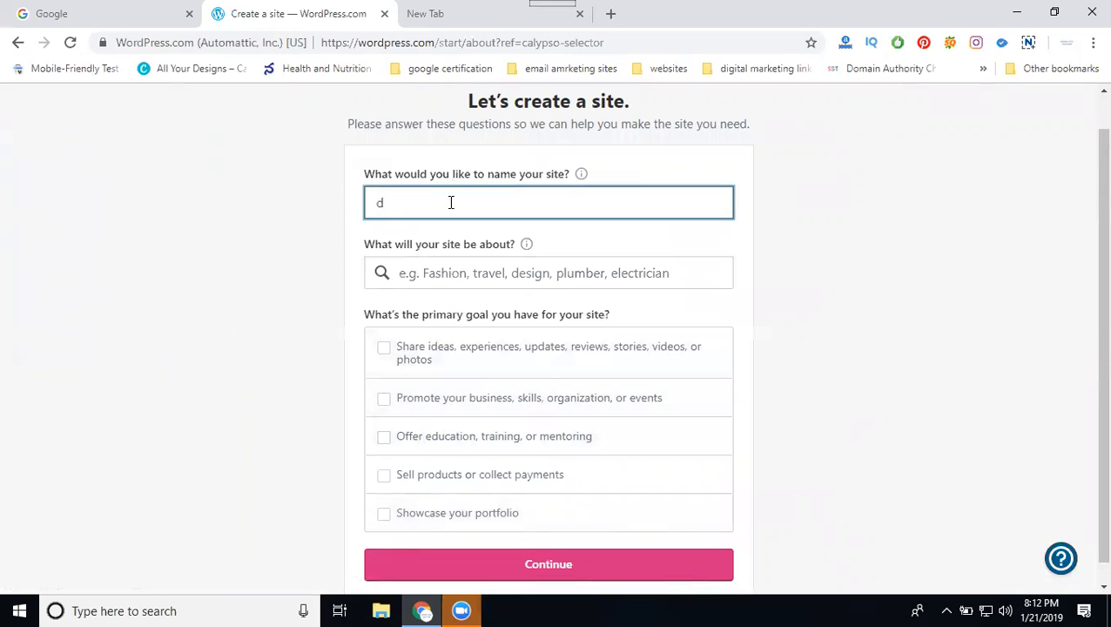
key(Backspace)
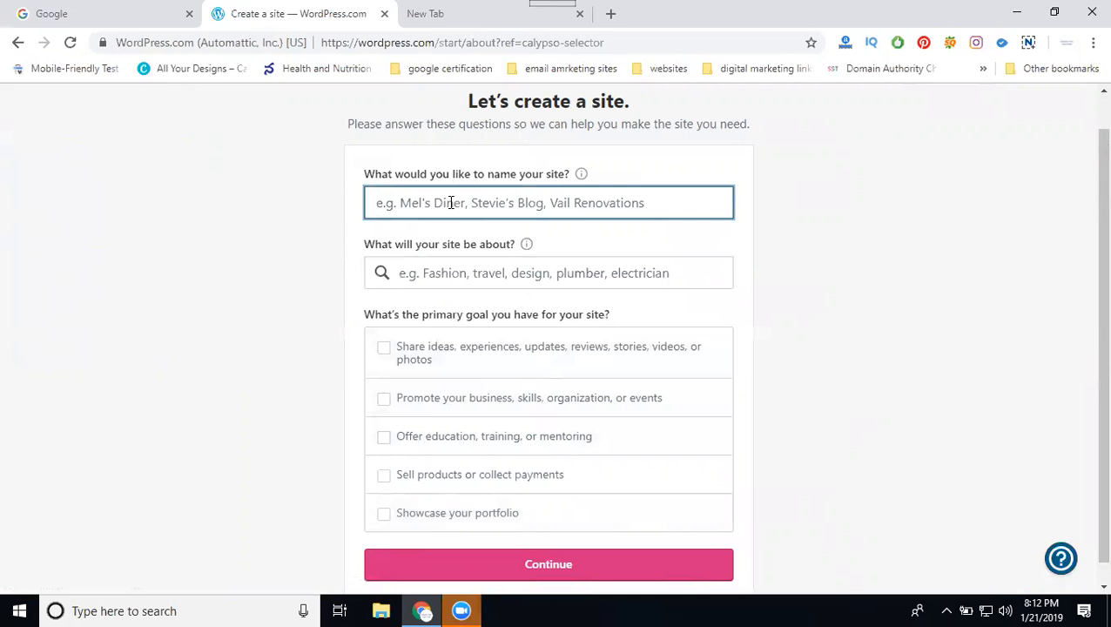
text(digitalmarke)
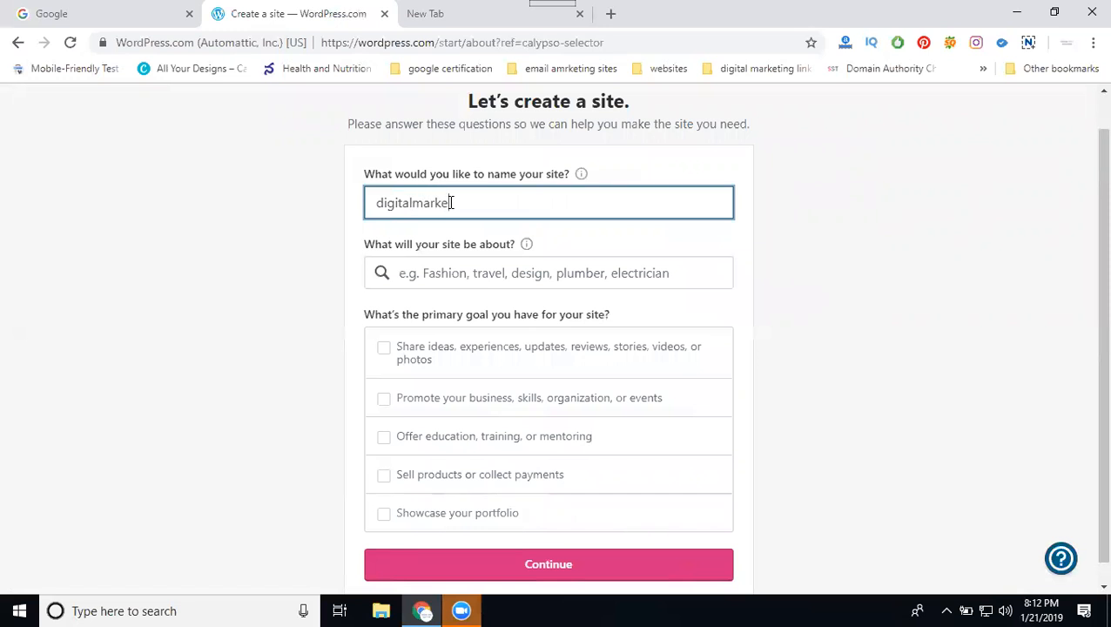
text(ingser)
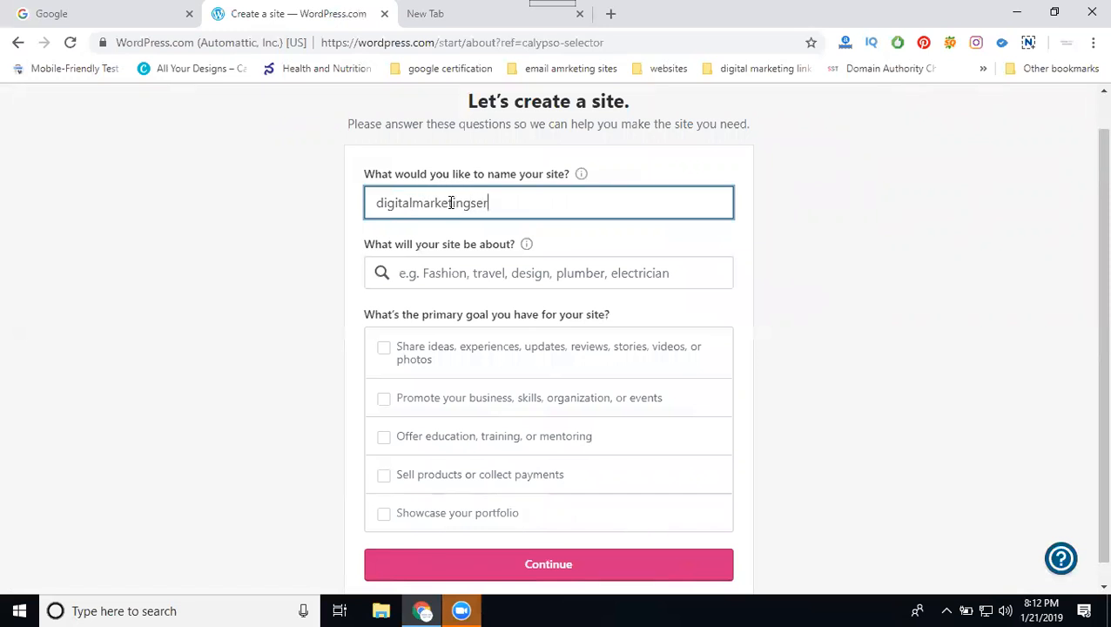
key(Backspace)
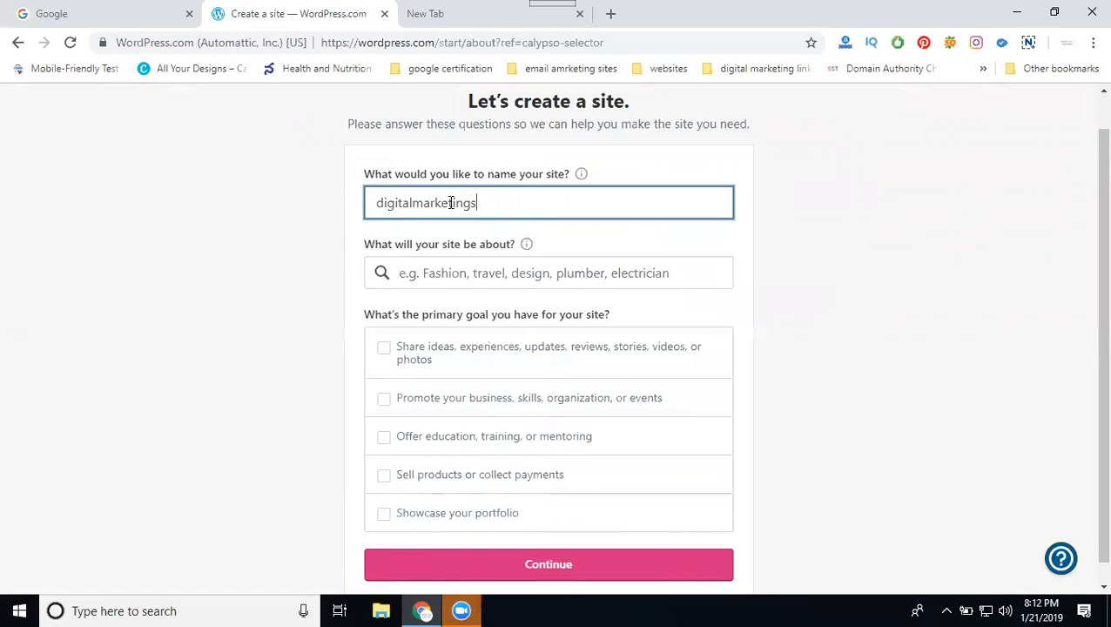
key(BackSpace)
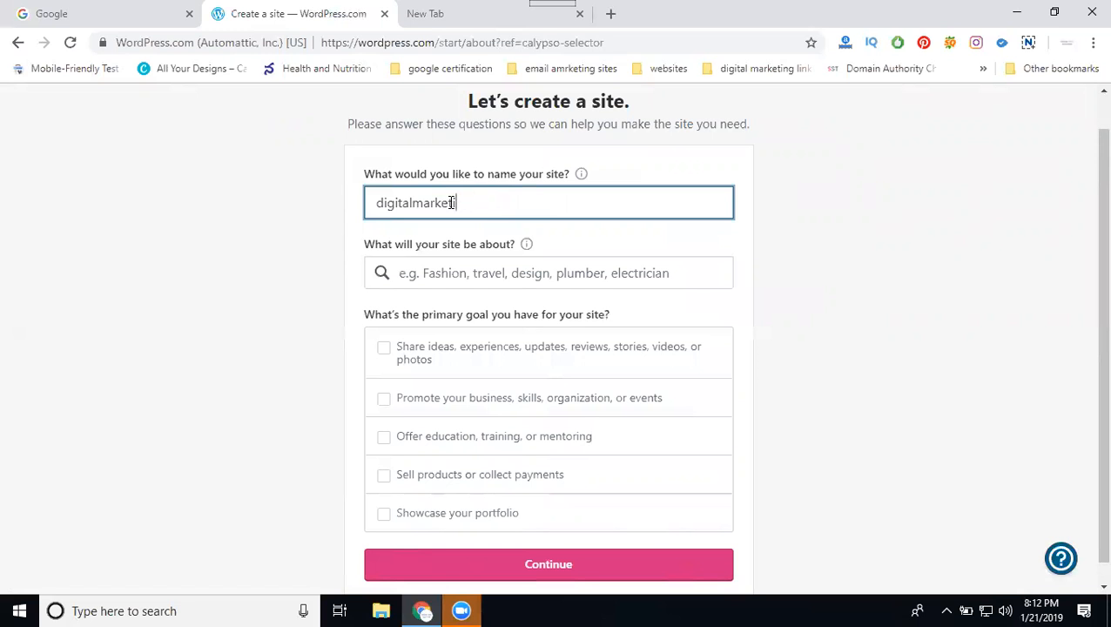
text(dmagency)
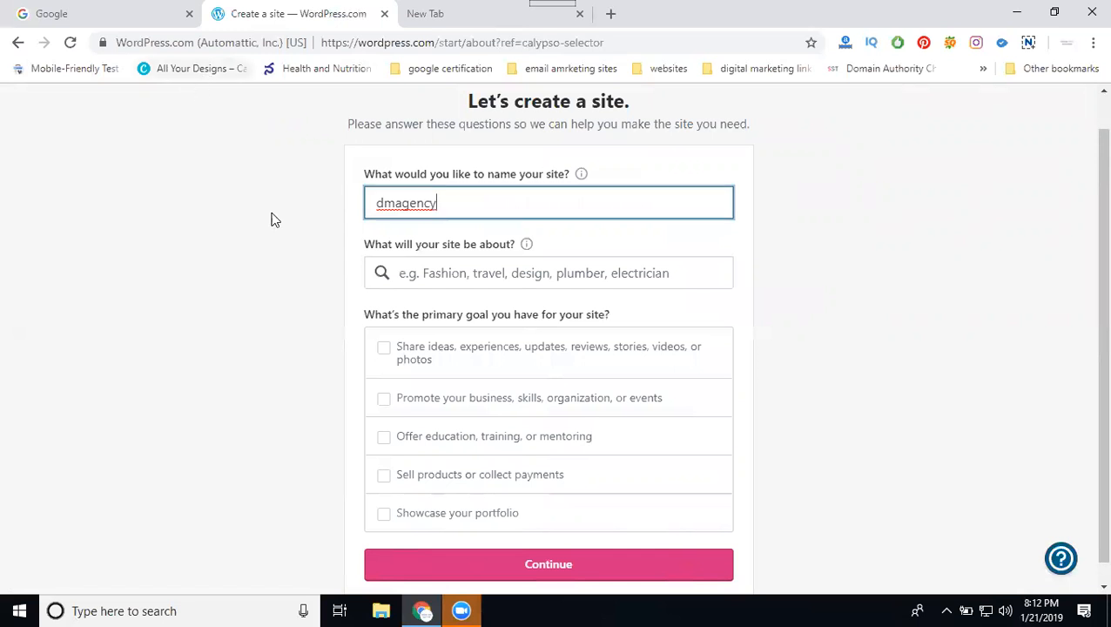
Step: Set the site topic to Business & Services by searching 'service'
click(549, 272)
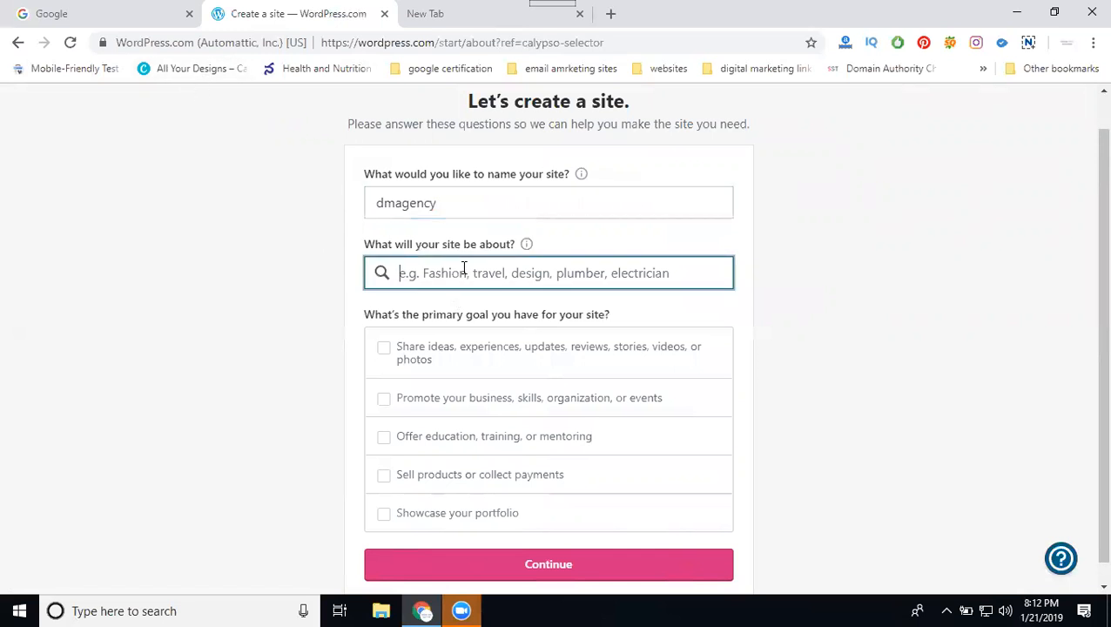
text(services)
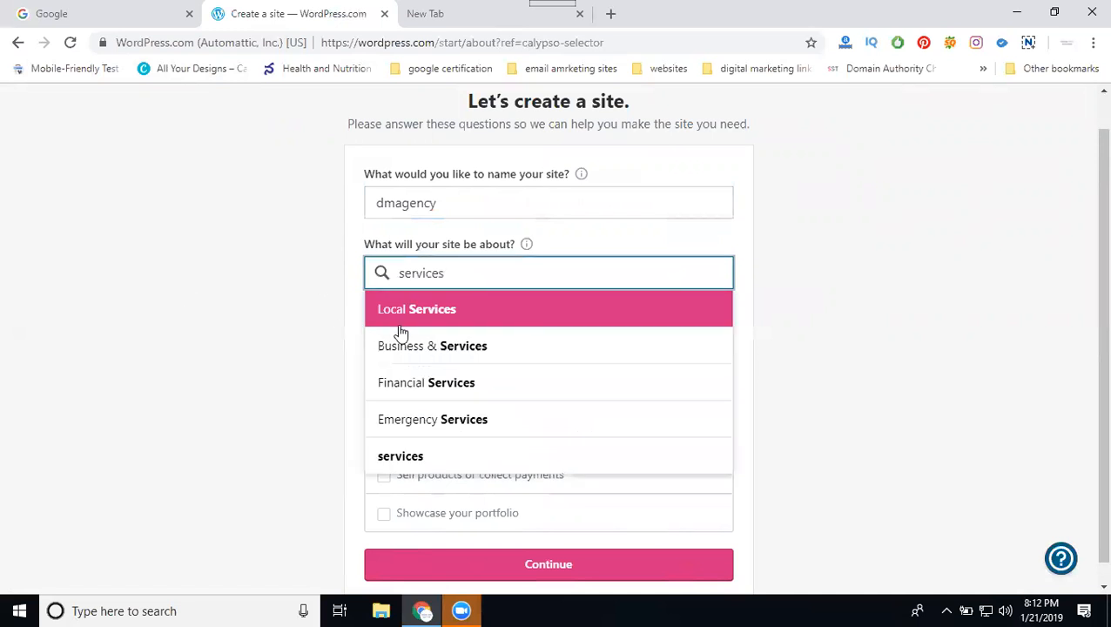
mouse_move(418, 359)
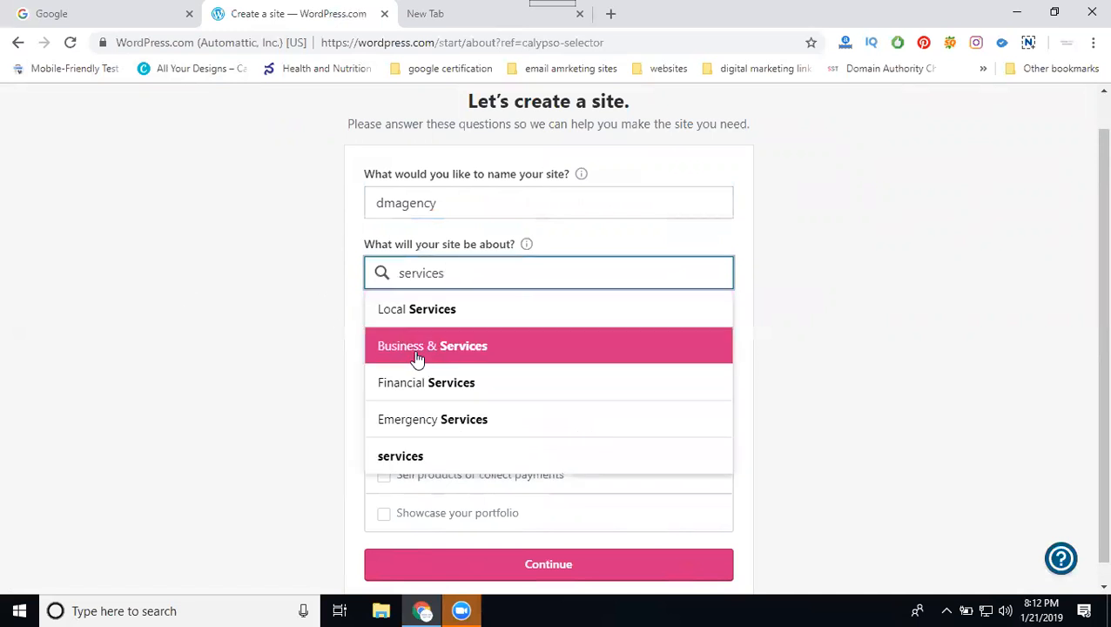
click(432, 344)
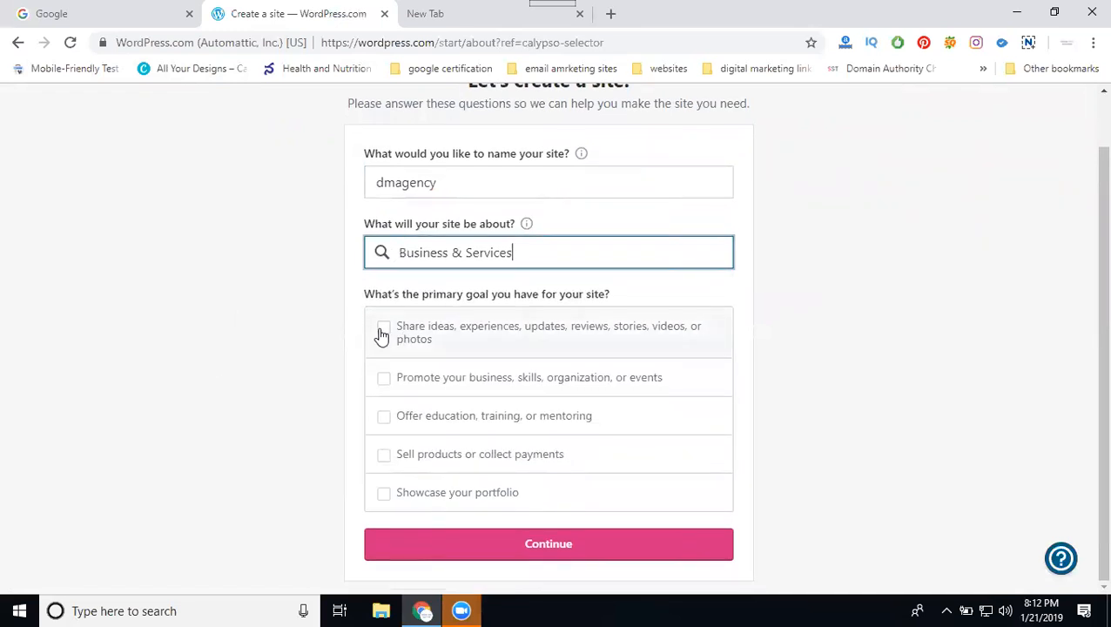
mouse_move(401, 342)
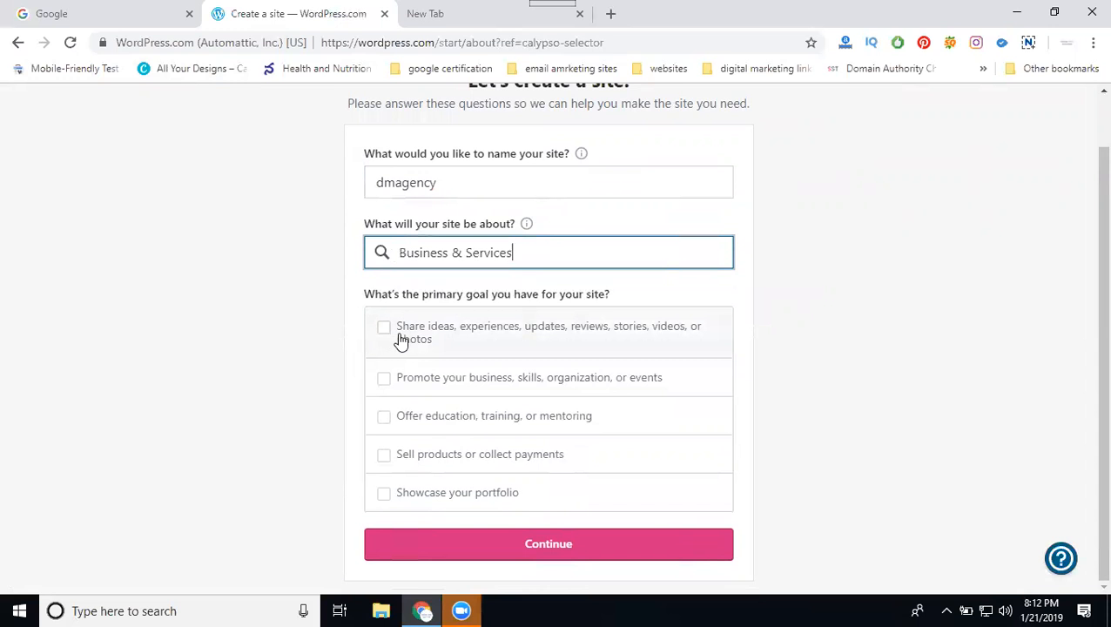
mouse_move(463, 335)
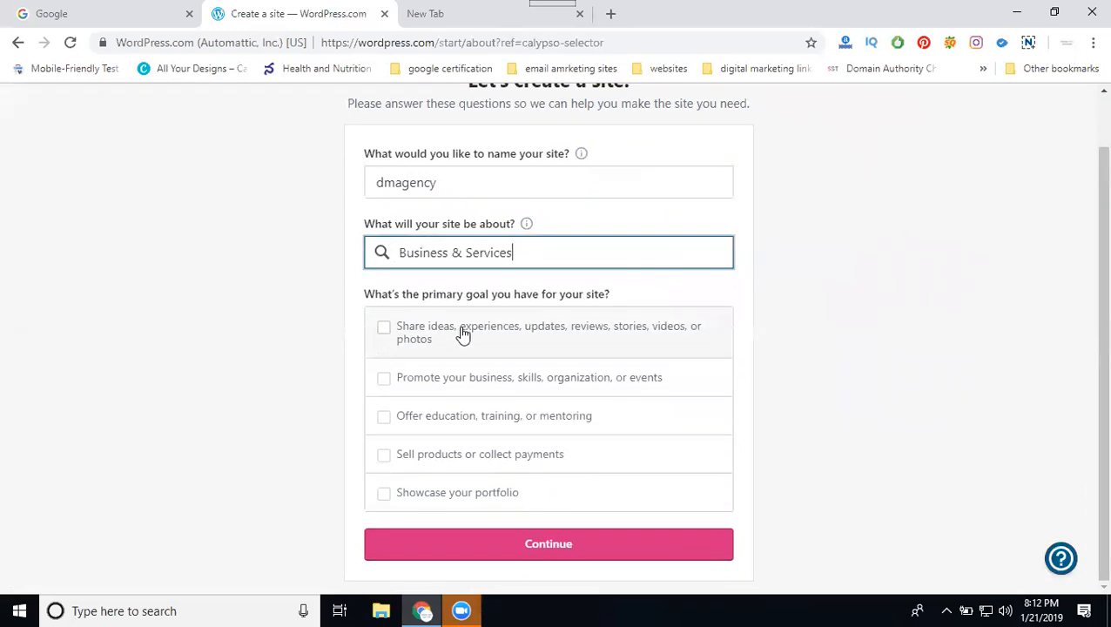
mouse_move(596, 336)
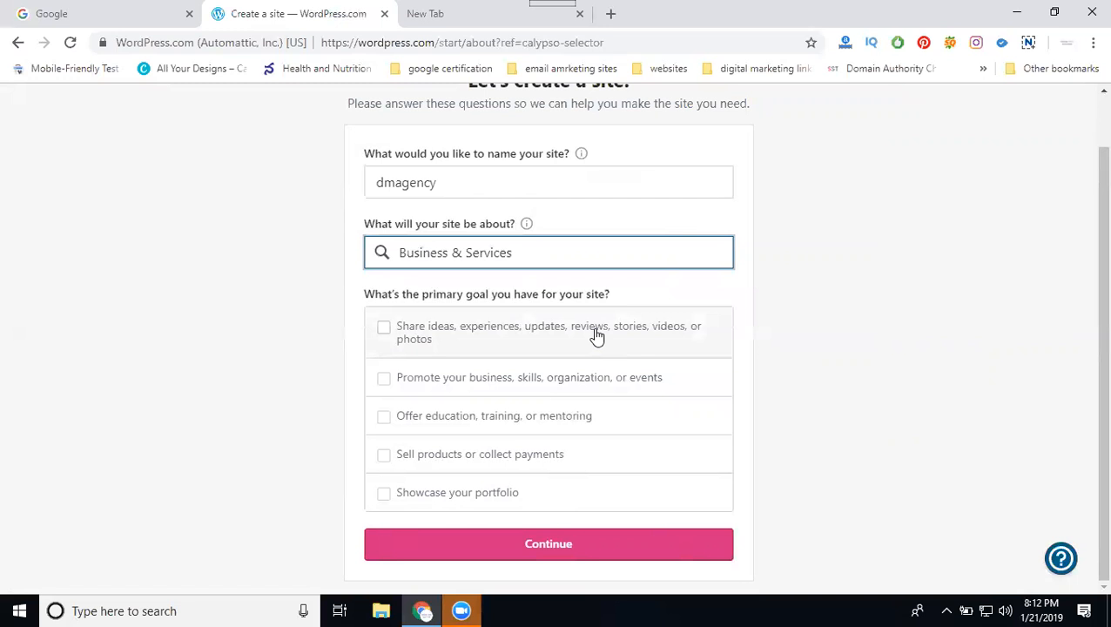
mouse_move(675, 340)
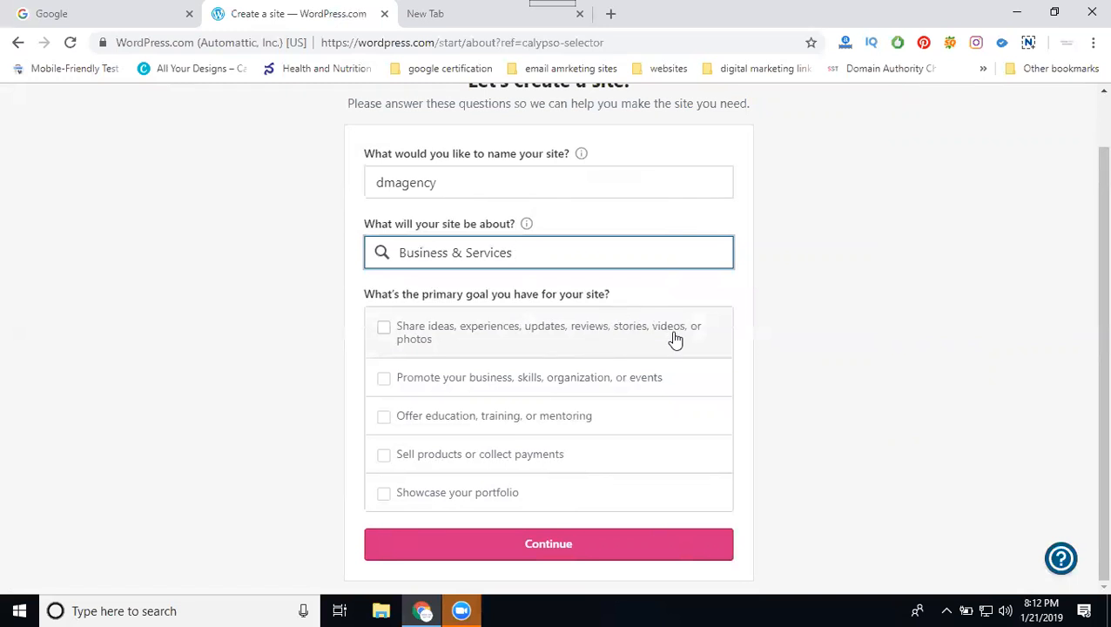
mouse_move(357, 321)
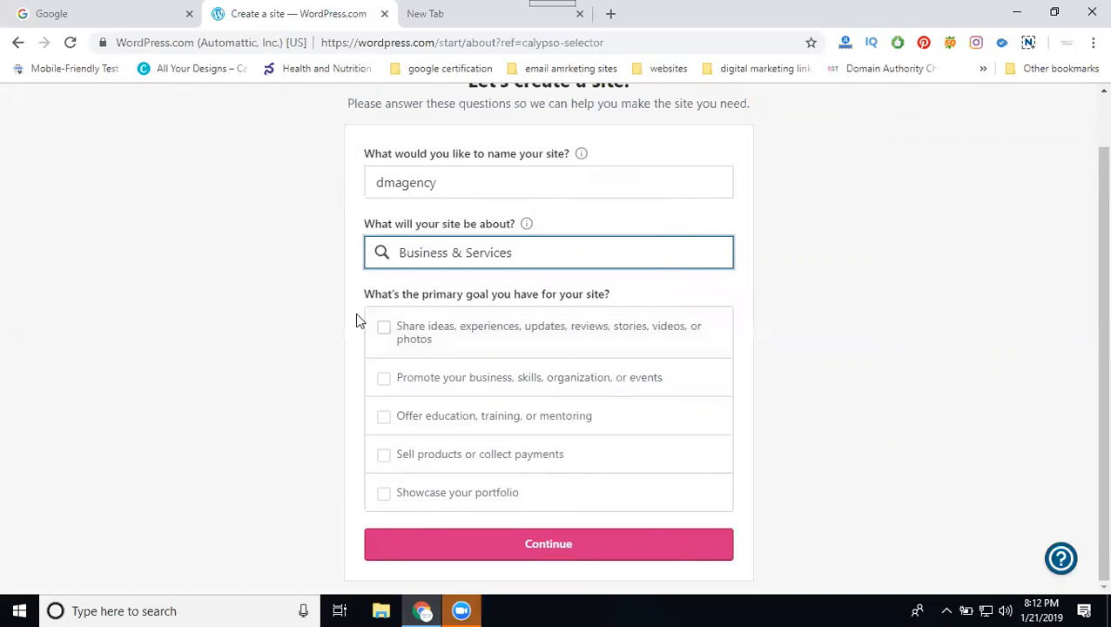
Step: Keep 'Promote your business' as the only primary goal and continue to the address step
click(384, 328)
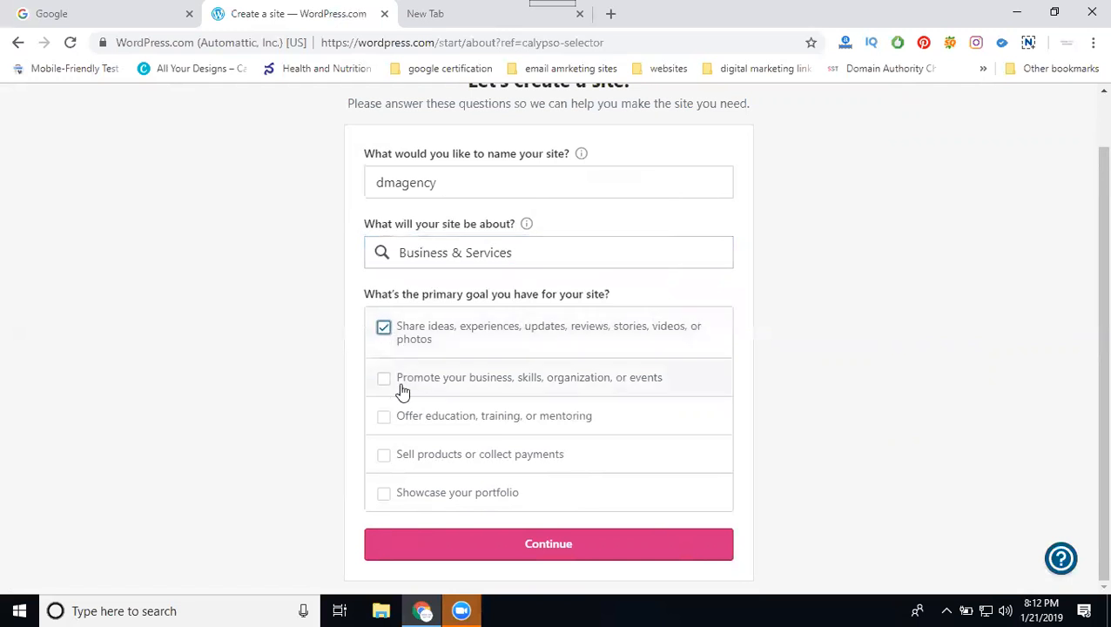
mouse_move(571, 387)
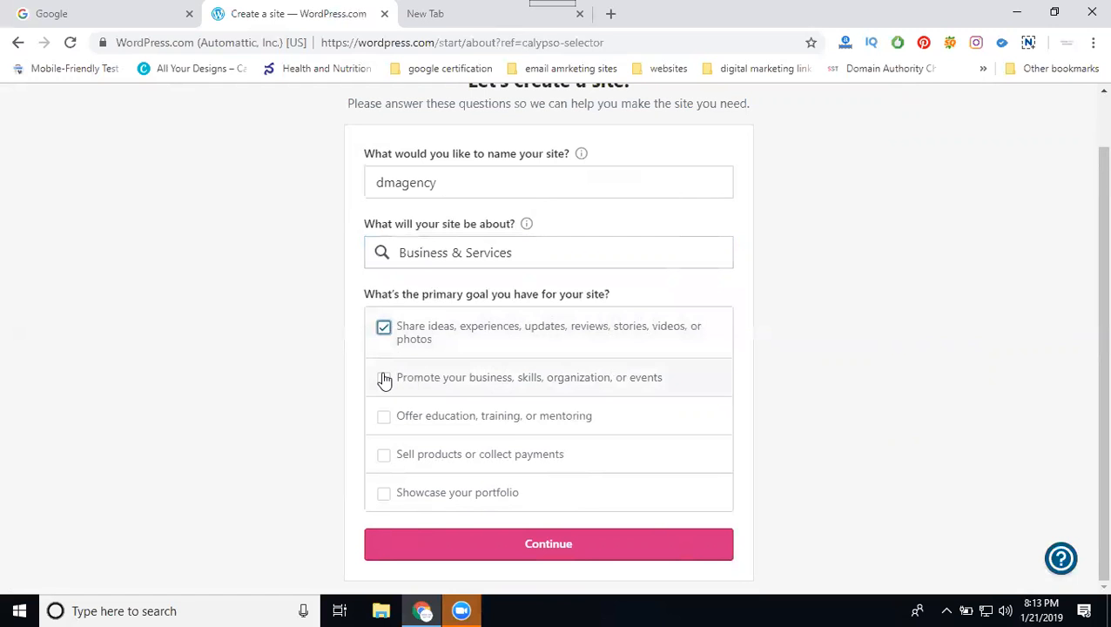
click(383, 376)
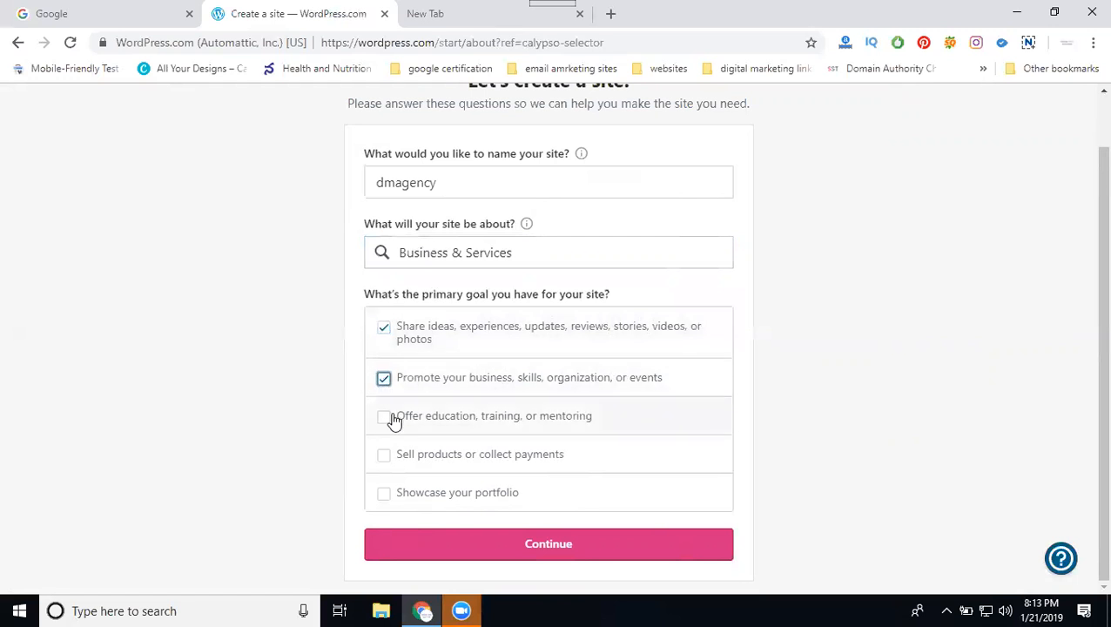
mouse_move(554, 420)
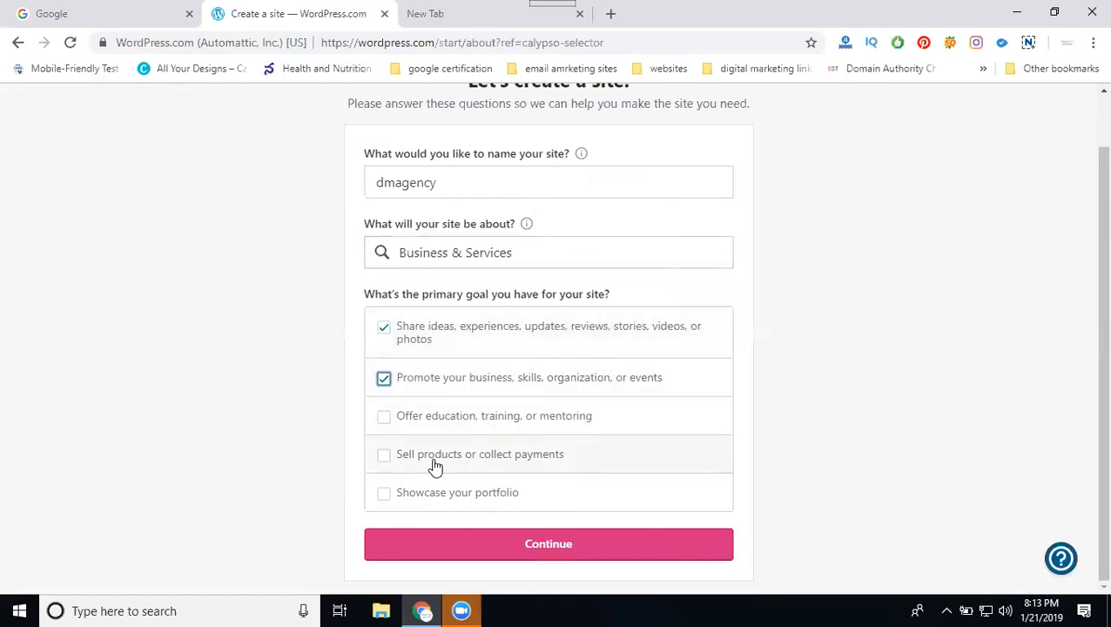
mouse_move(413, 510)
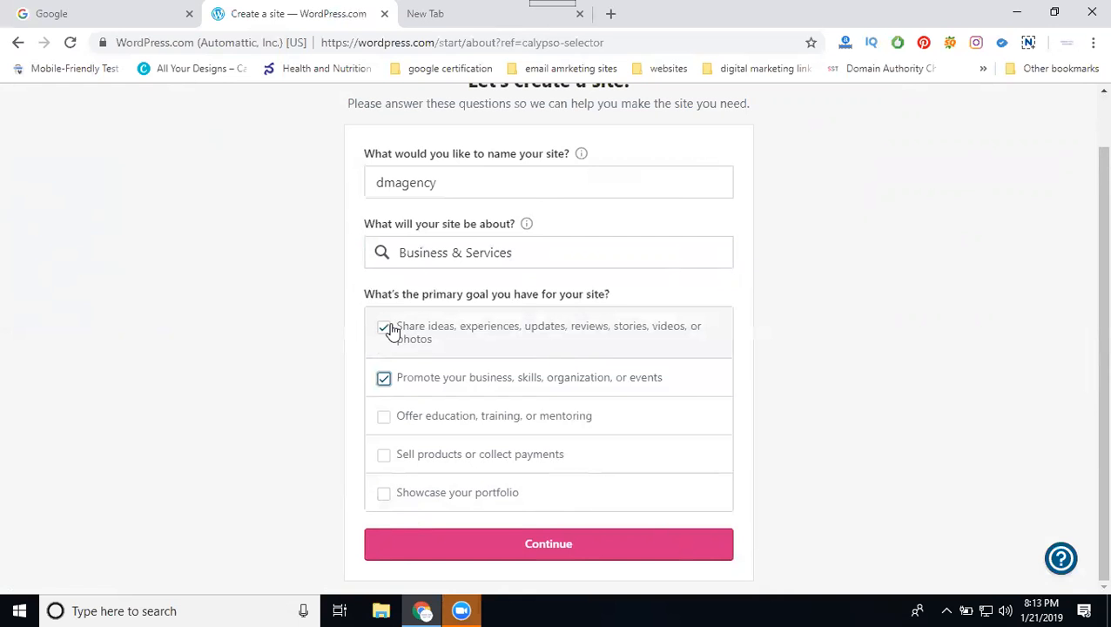
click(547, 544)
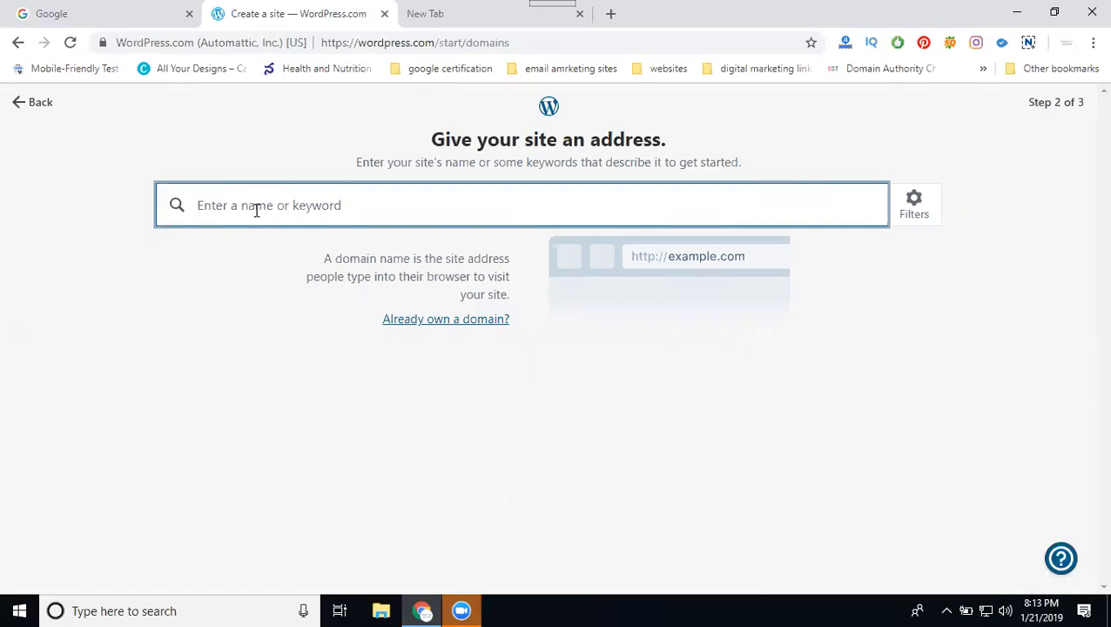
Step: Search 'dmagency' for site addresses and browse the domain suggestions
text(dm)
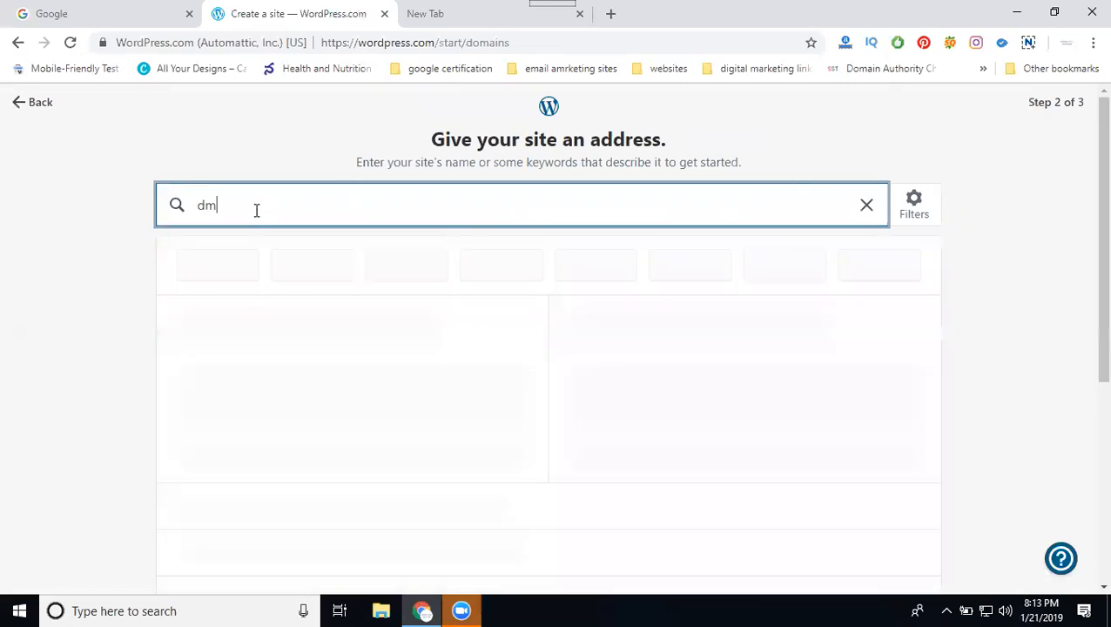
text(agency)
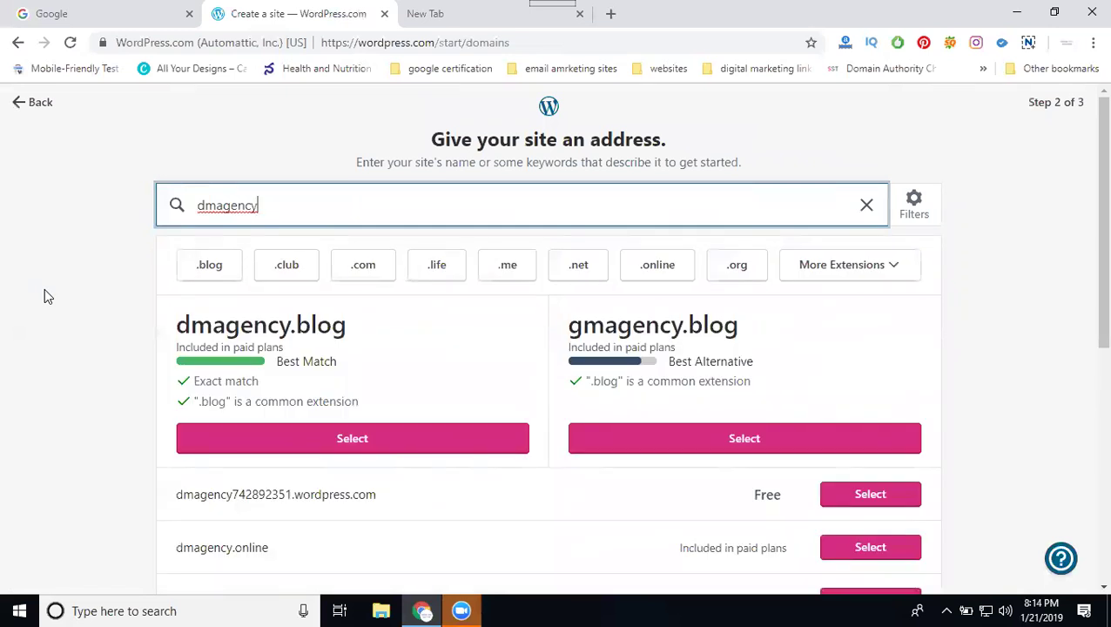
scroll(down, 3)
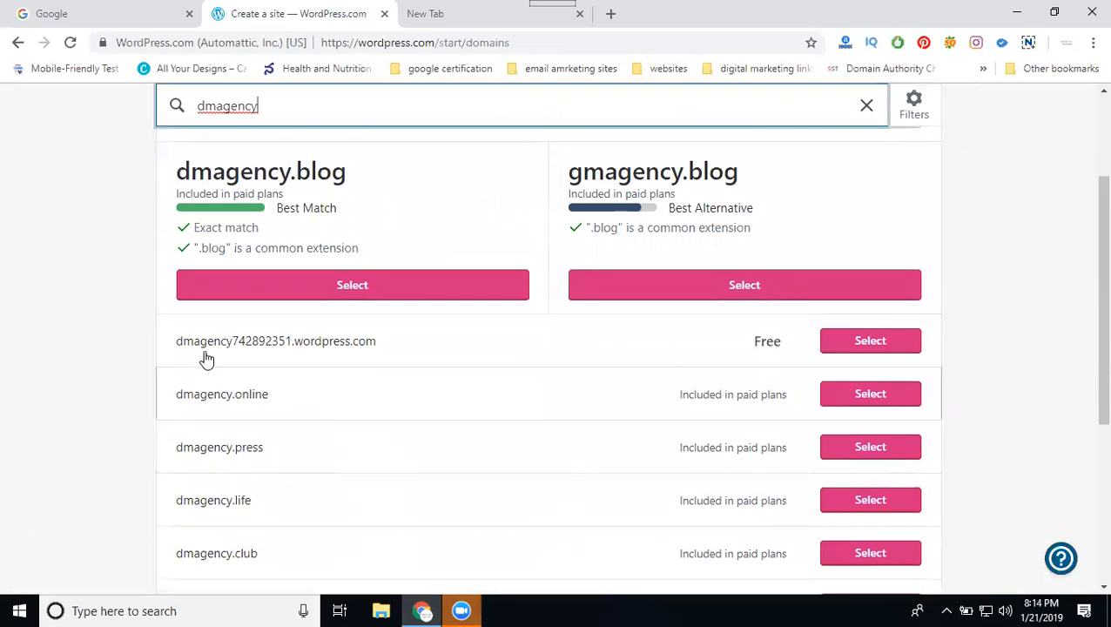
mouse_move(240, 359)
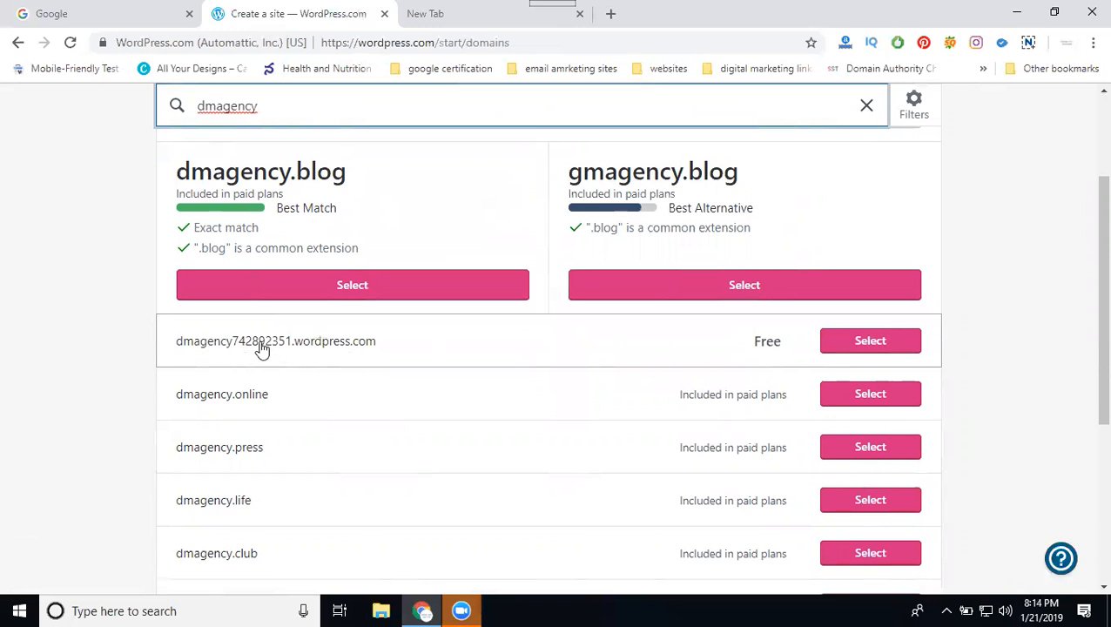
mouse_move(265, 354)
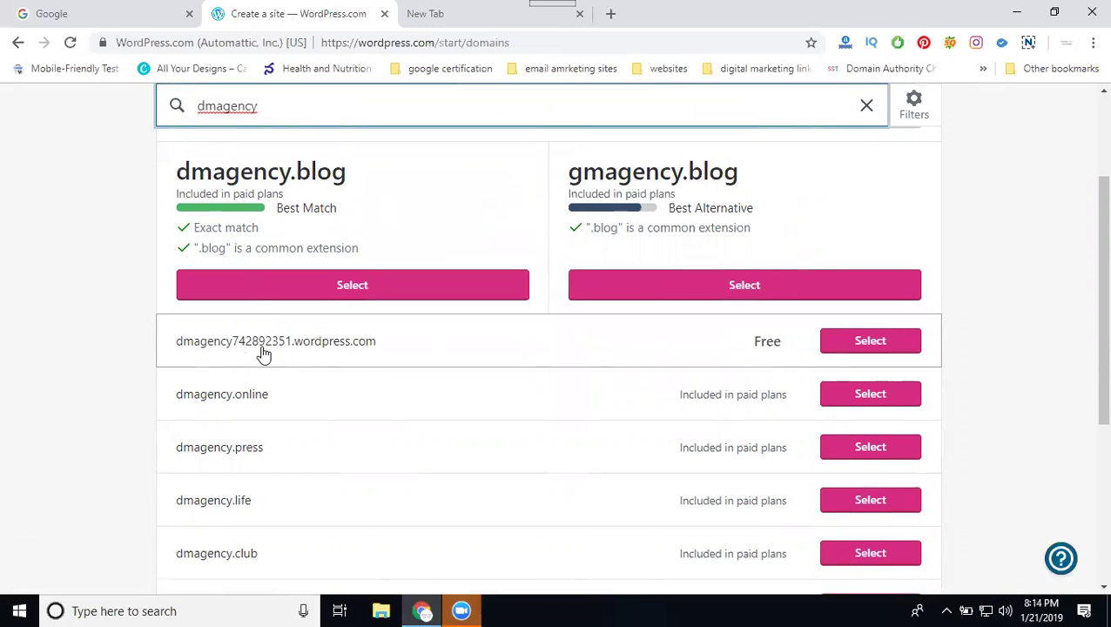
scroll(up, 3)
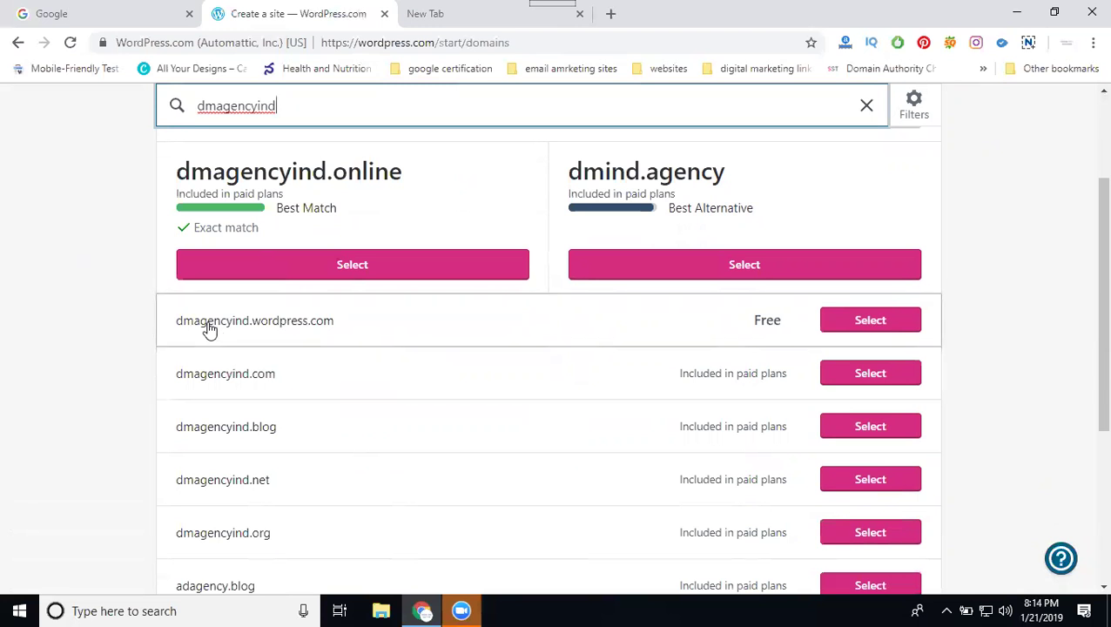
mouse_move(230, 342)
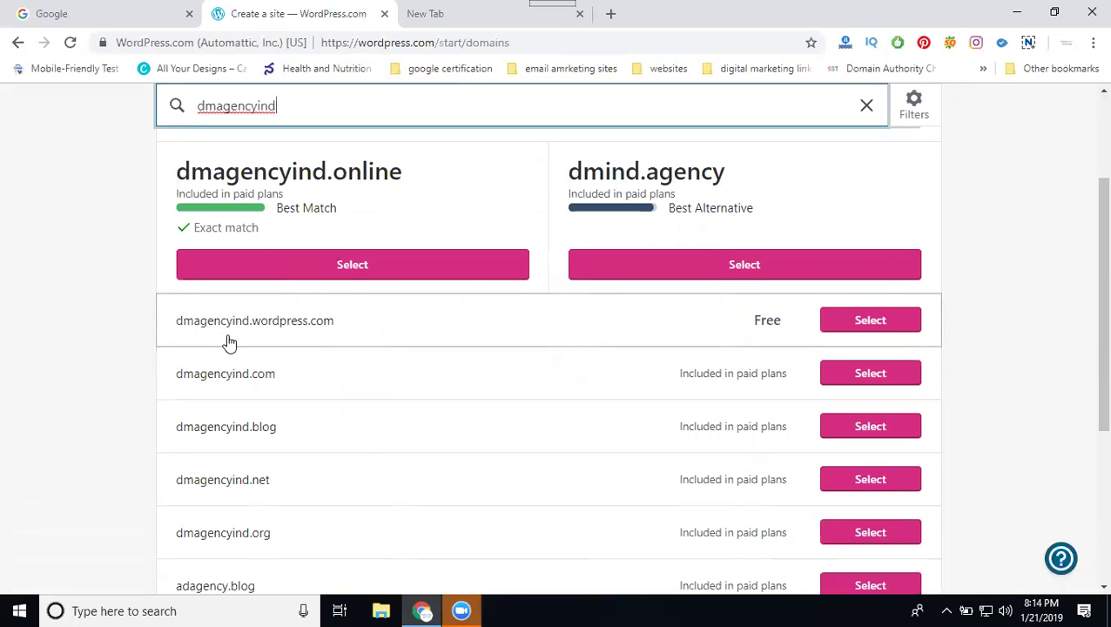
mouse_move(314, 340)
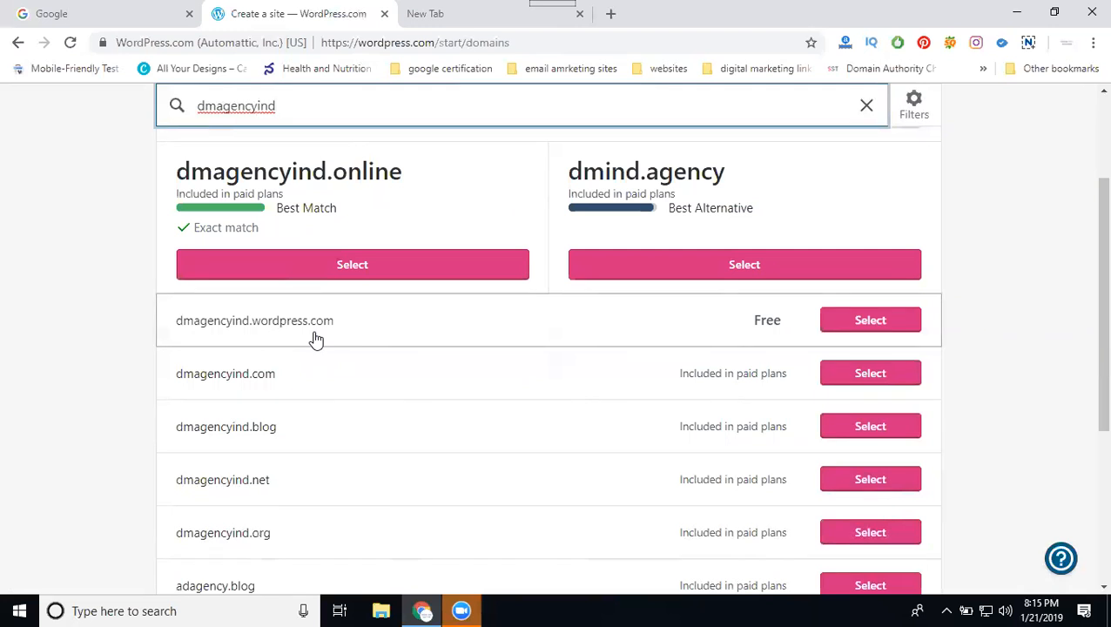
mouse_move(902, 326)
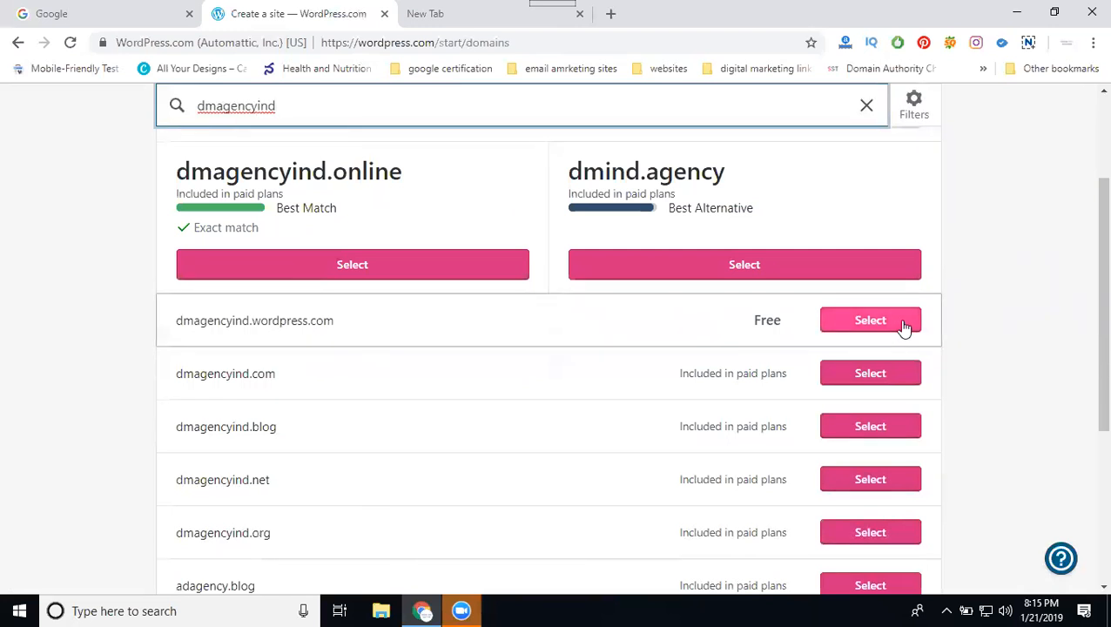
Step: Select dmagencyind.wordpress.com and create the site with 'Start with Free'
click(871, 321)
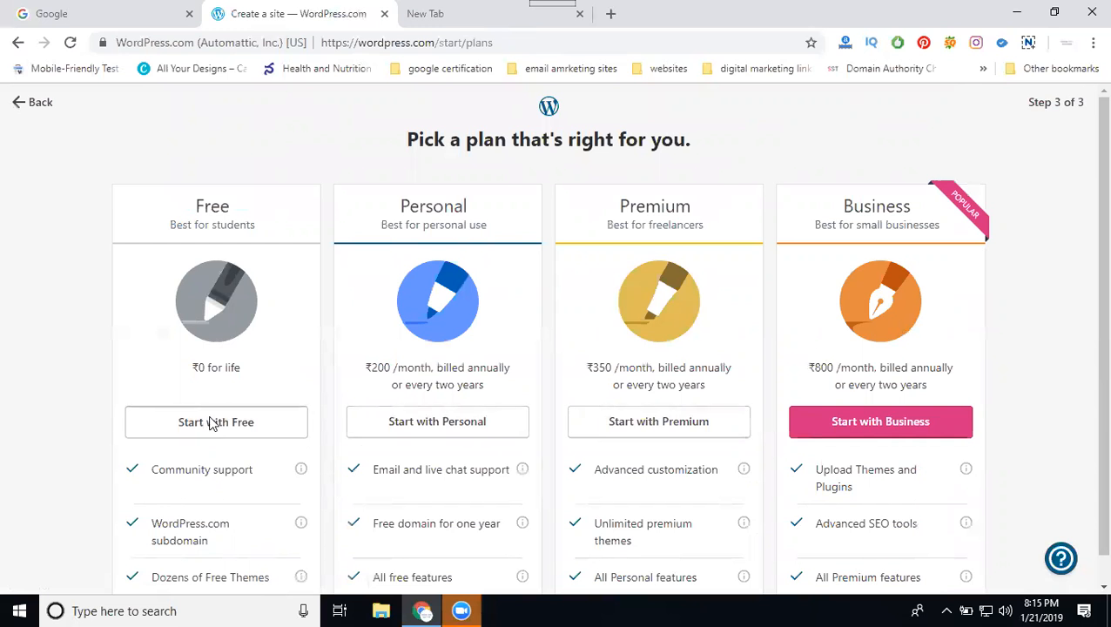
click(216, 424)
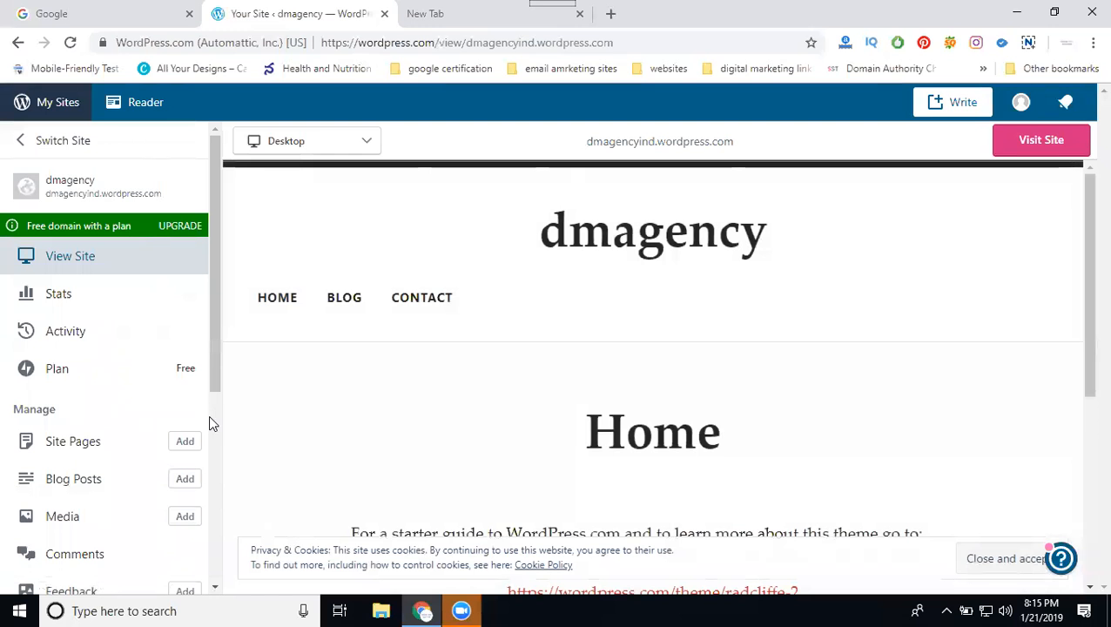
mouse_move(1038, 141)
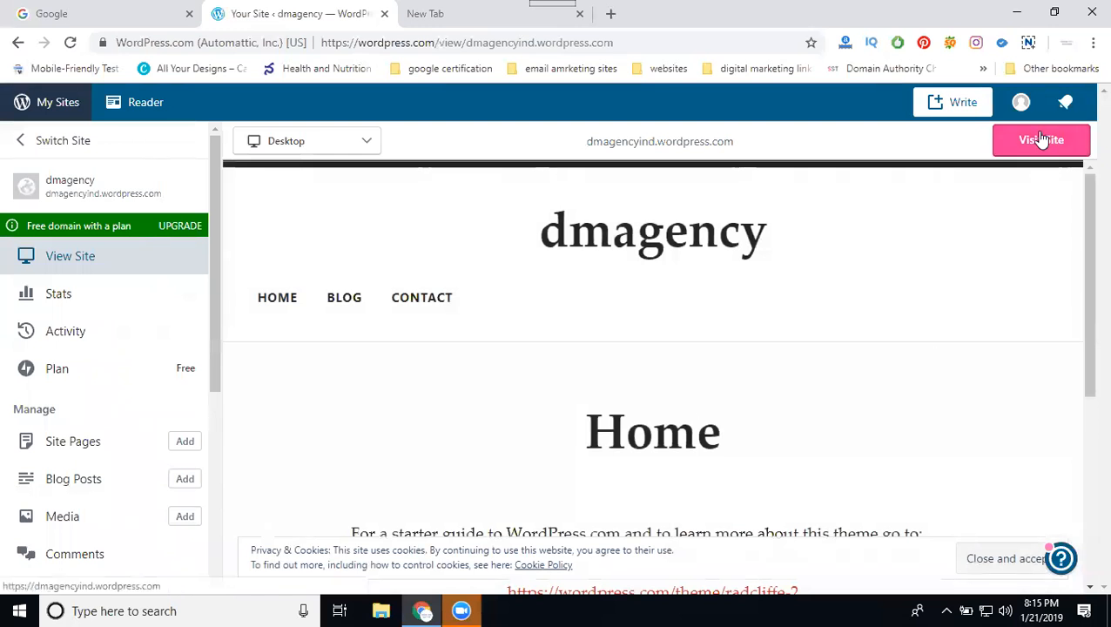
Step: Visit the live dmagencyind.wordpress.com site and switch to its new browser tab
click(1042, 139)
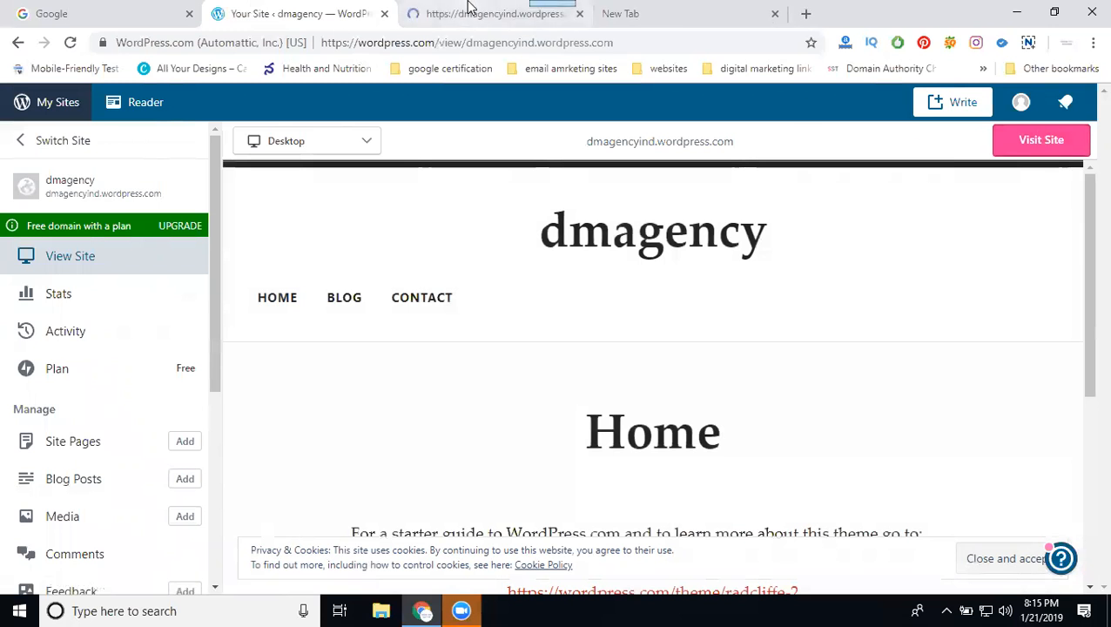
click(495, 14)
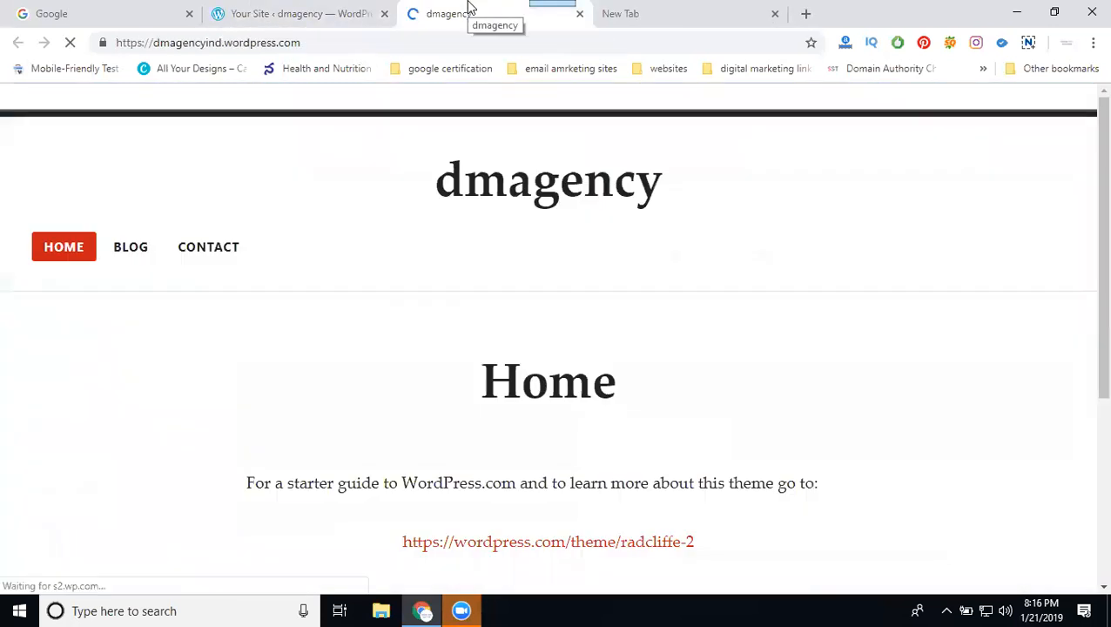